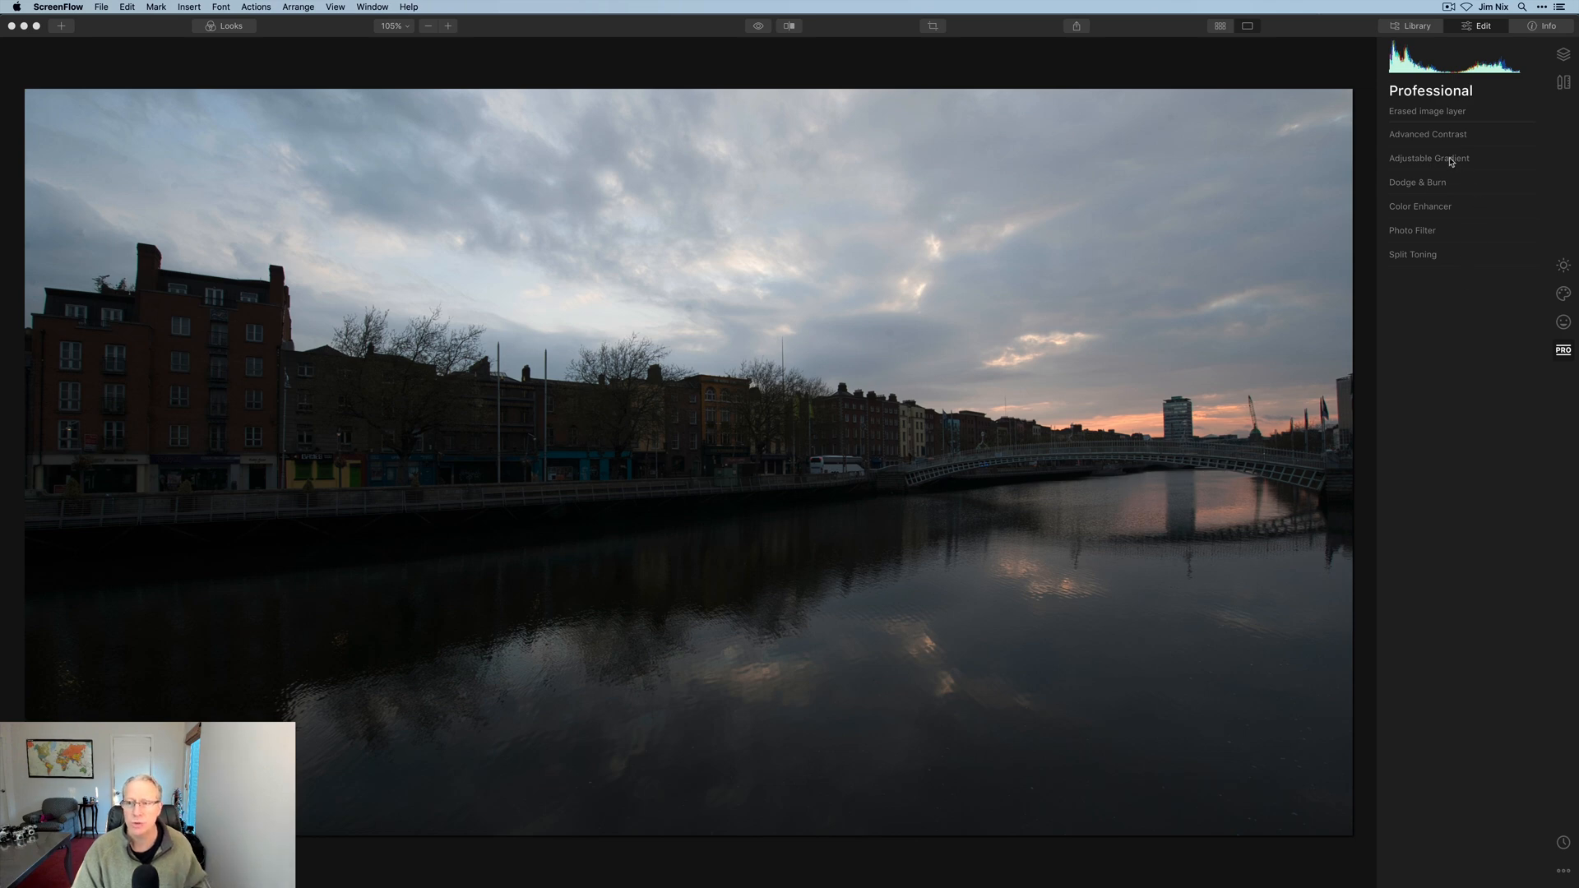
Expand the Adjustable Gradient tool from the Professional tools list.
click(1430, 158)
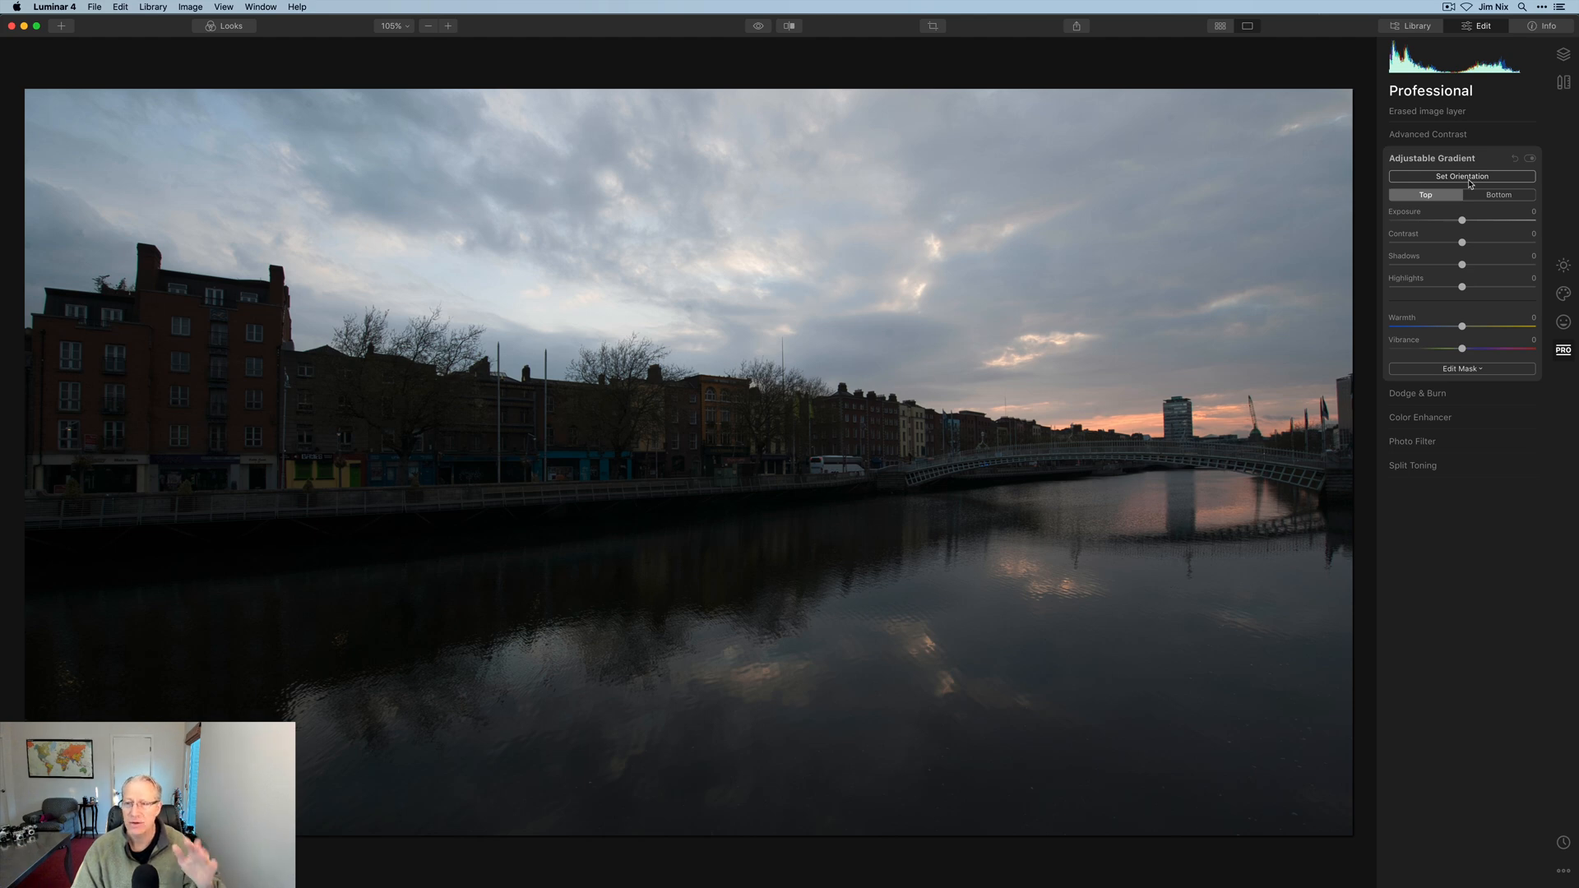
click(1461, 176)
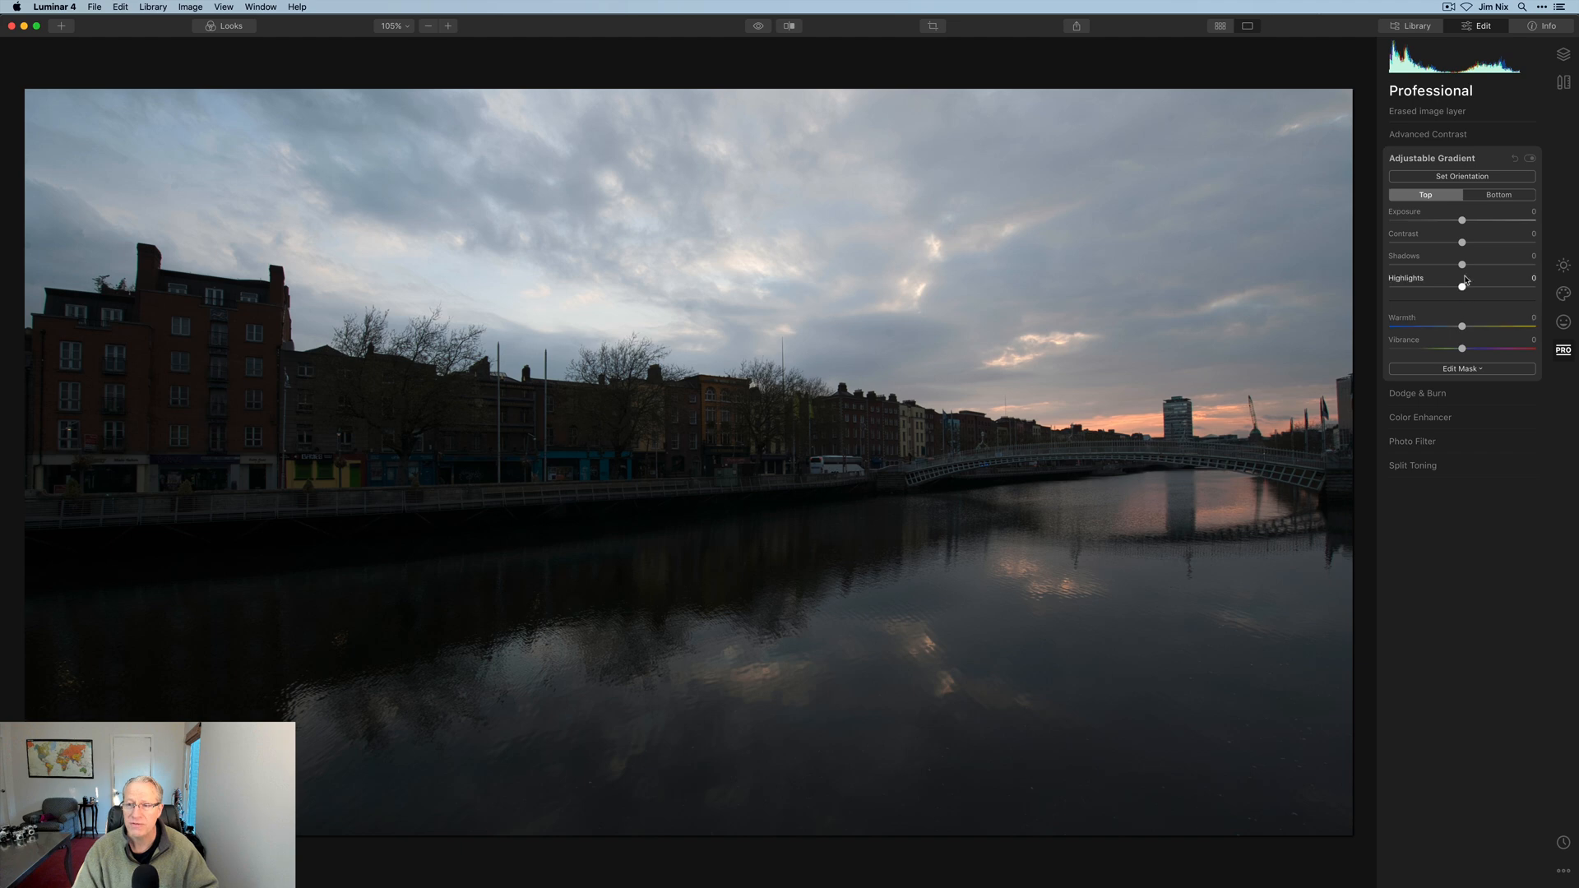
On the Bottom half, raise Exposure, cool Warmth, add Vibrance and lift Shadows.
click(1498, 194)
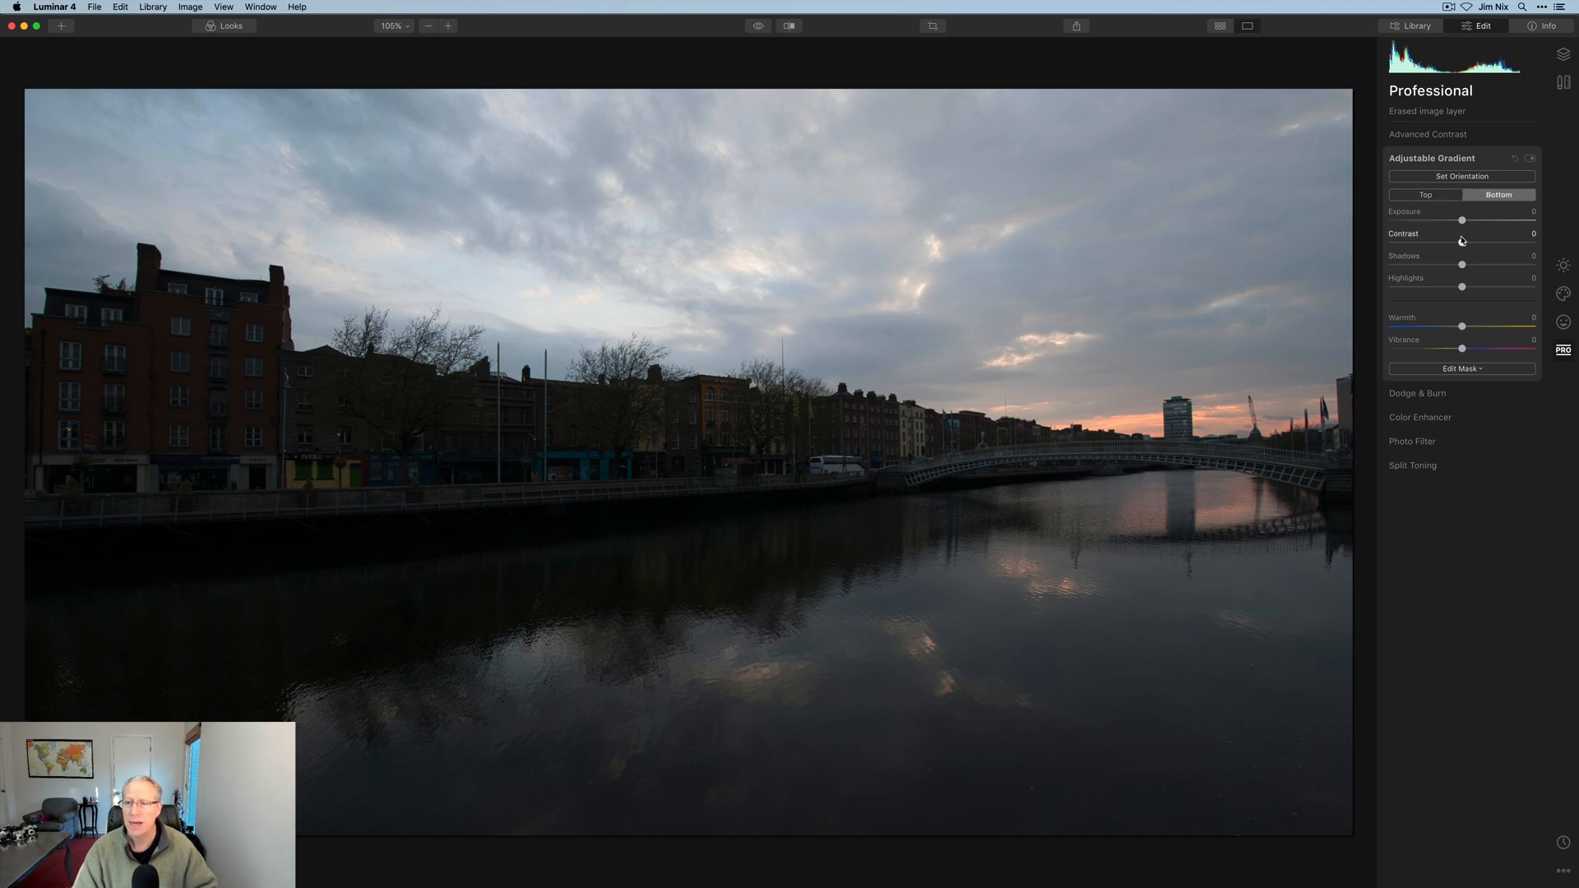
drag(1463, 219, 1481, 219)
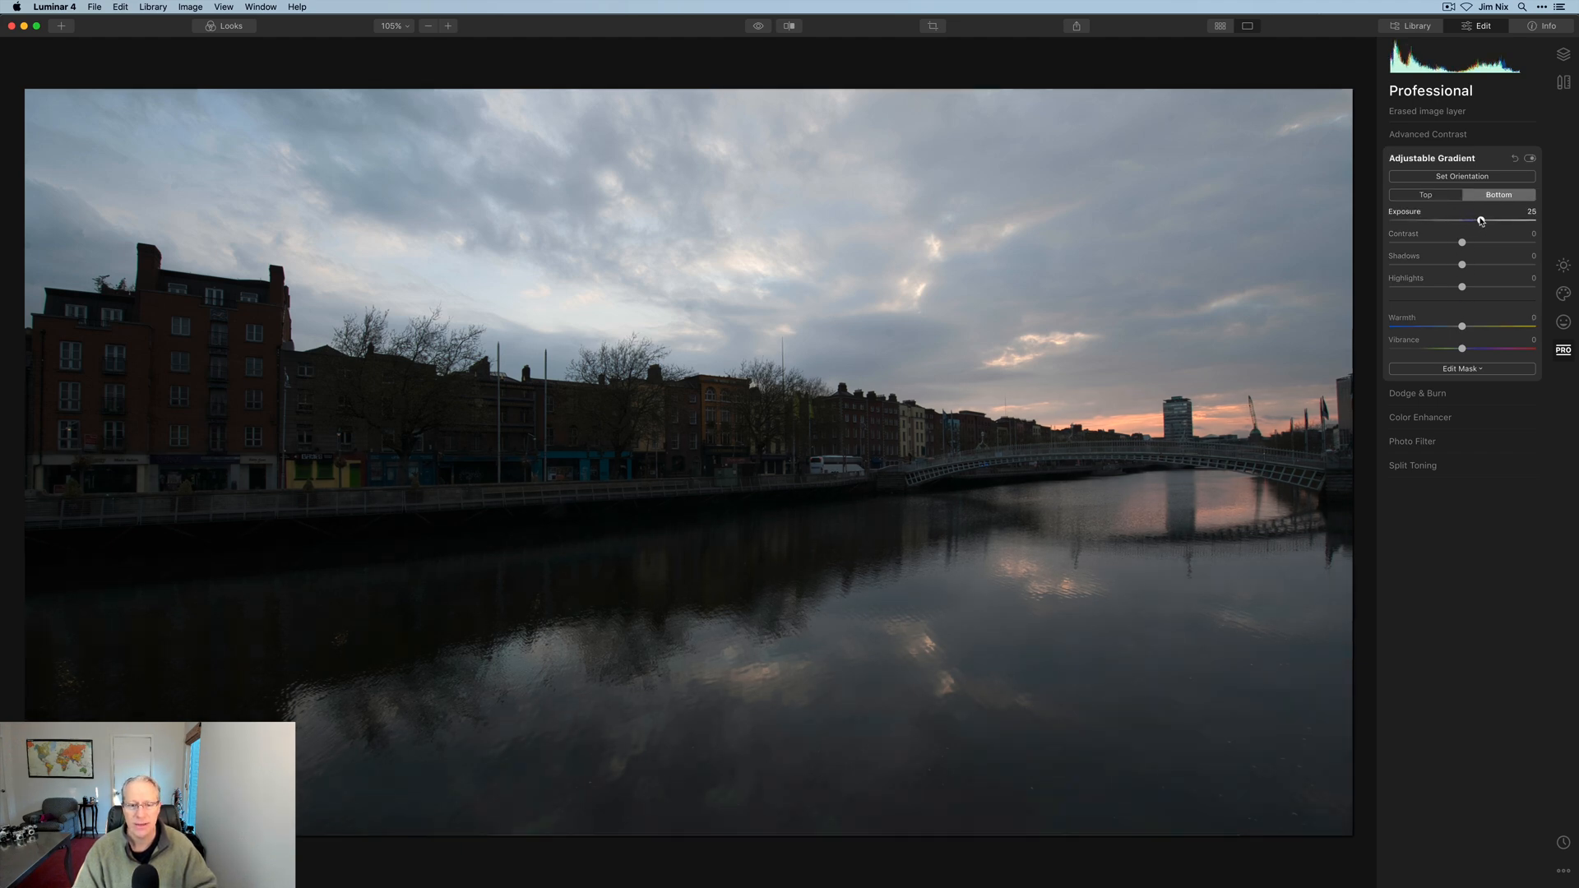
drag(1480, 219, 1500, 219)
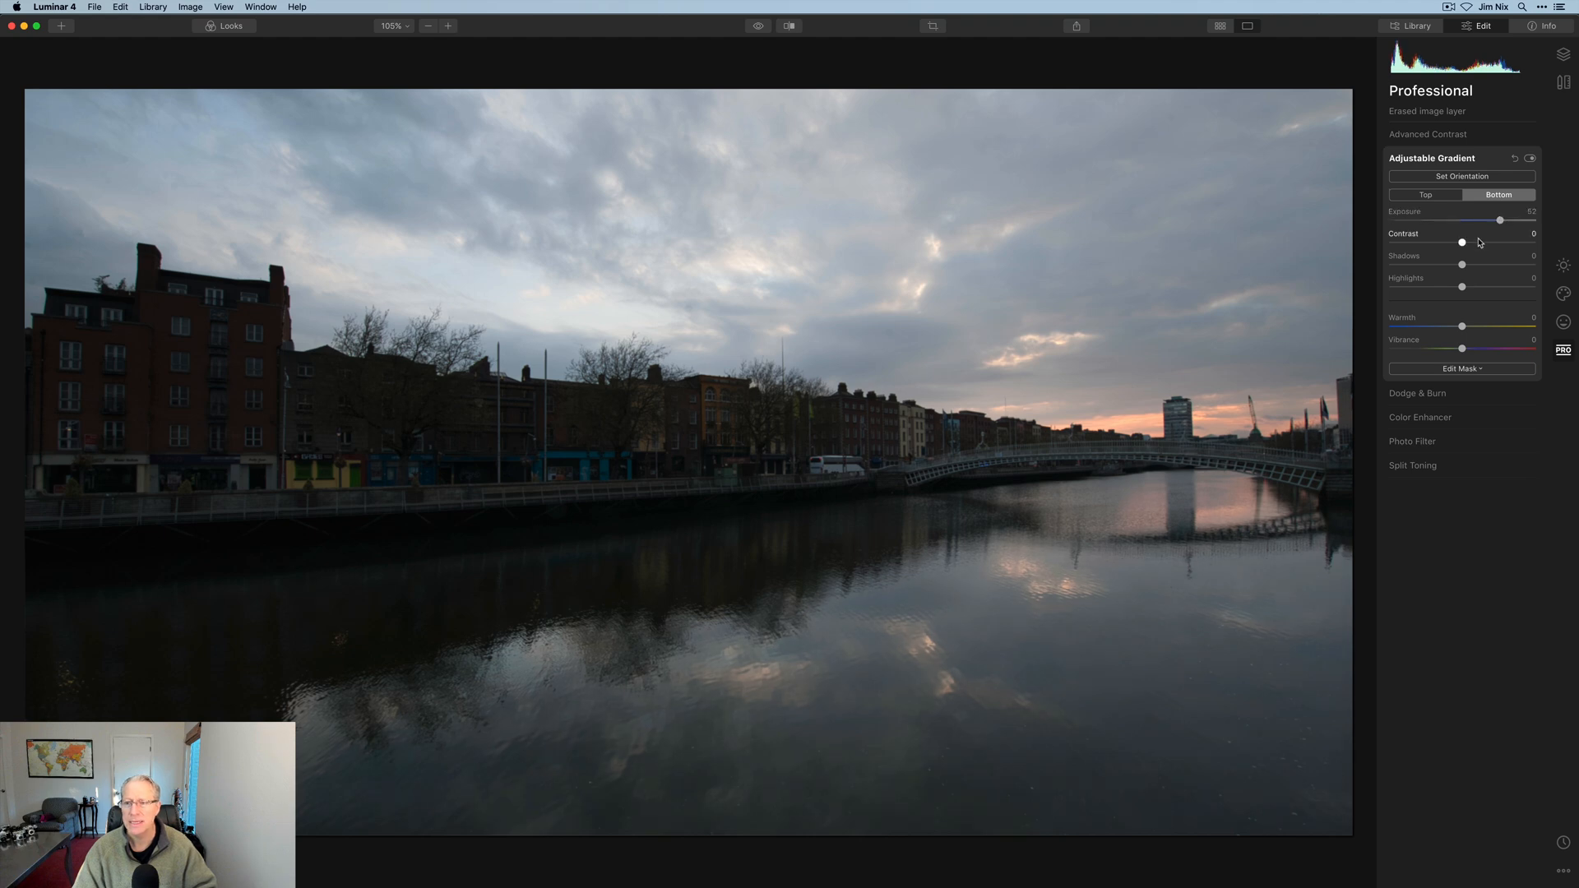
drag(1463, 325, 1453, 326)
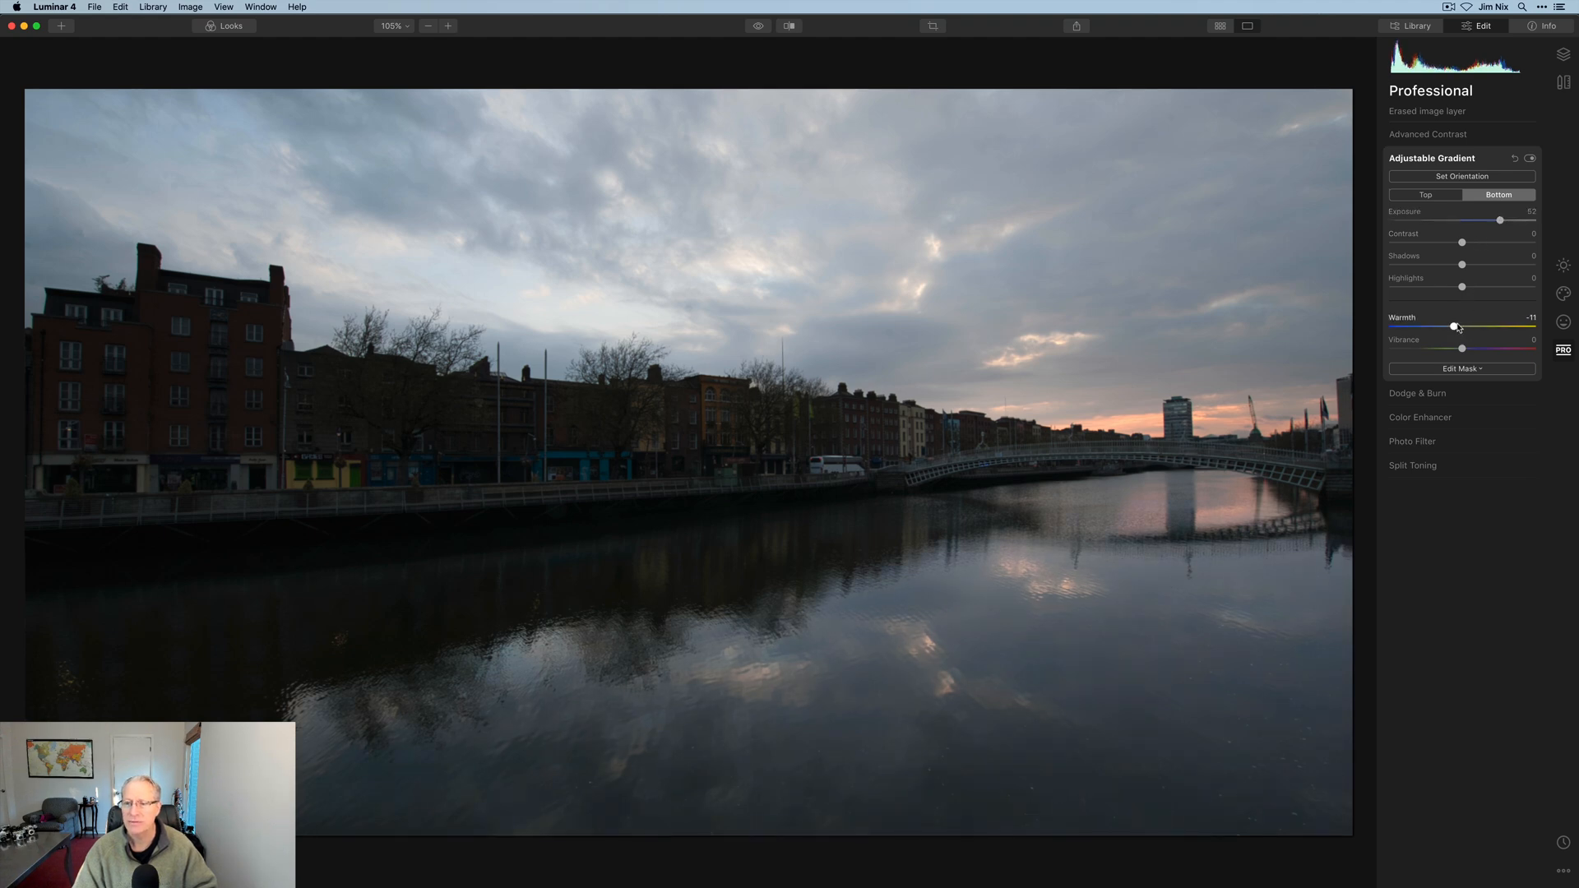
drag(1461, 349, 1474, 349)
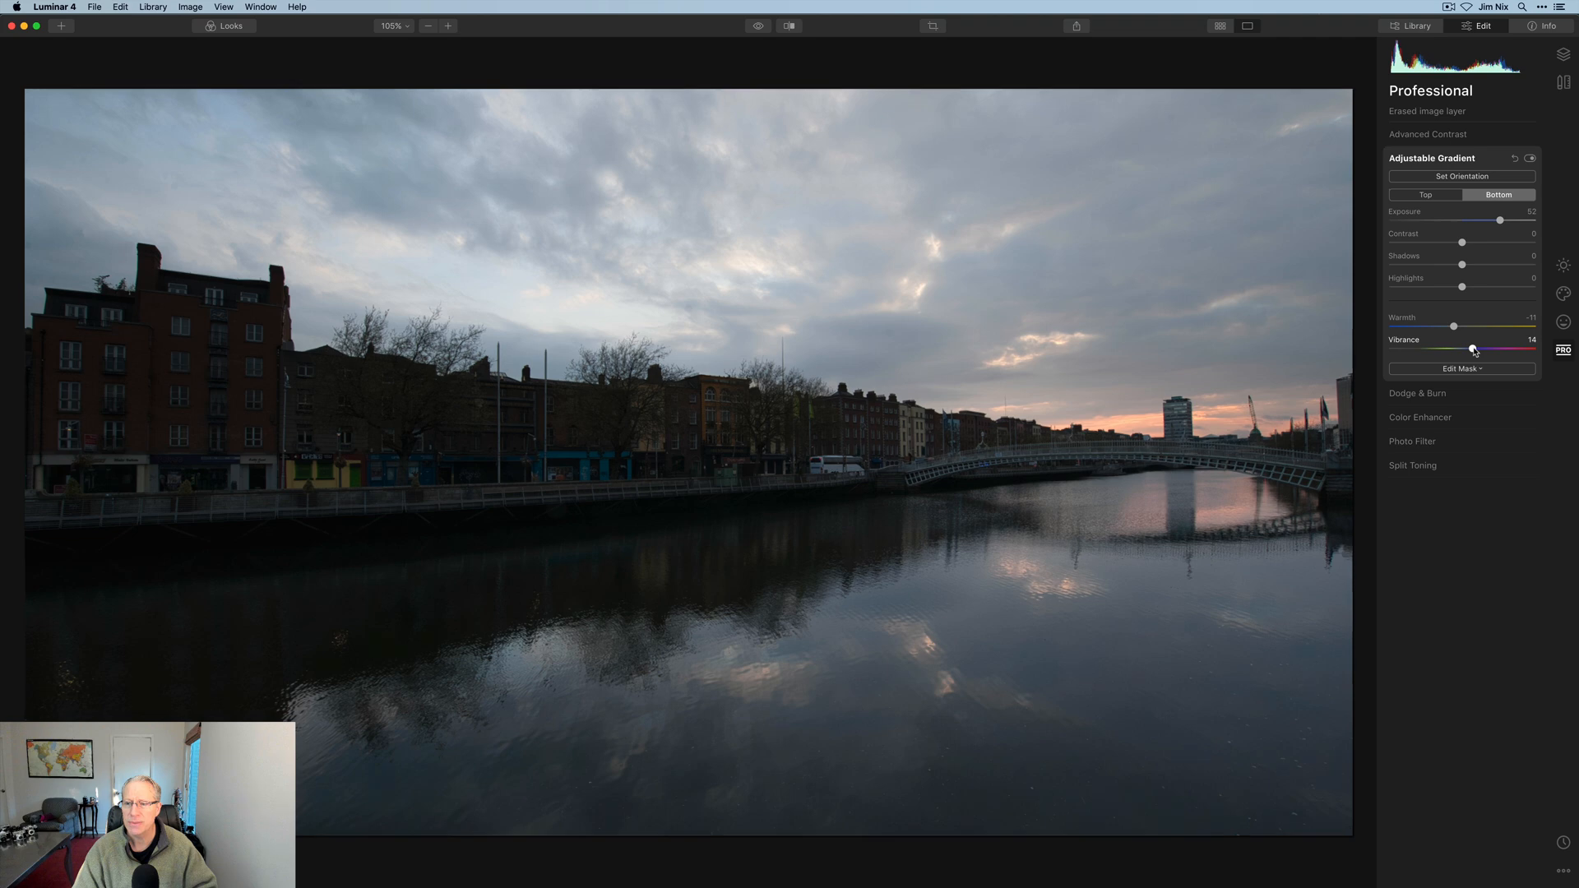
drag(1474, 349, 1477, 349)
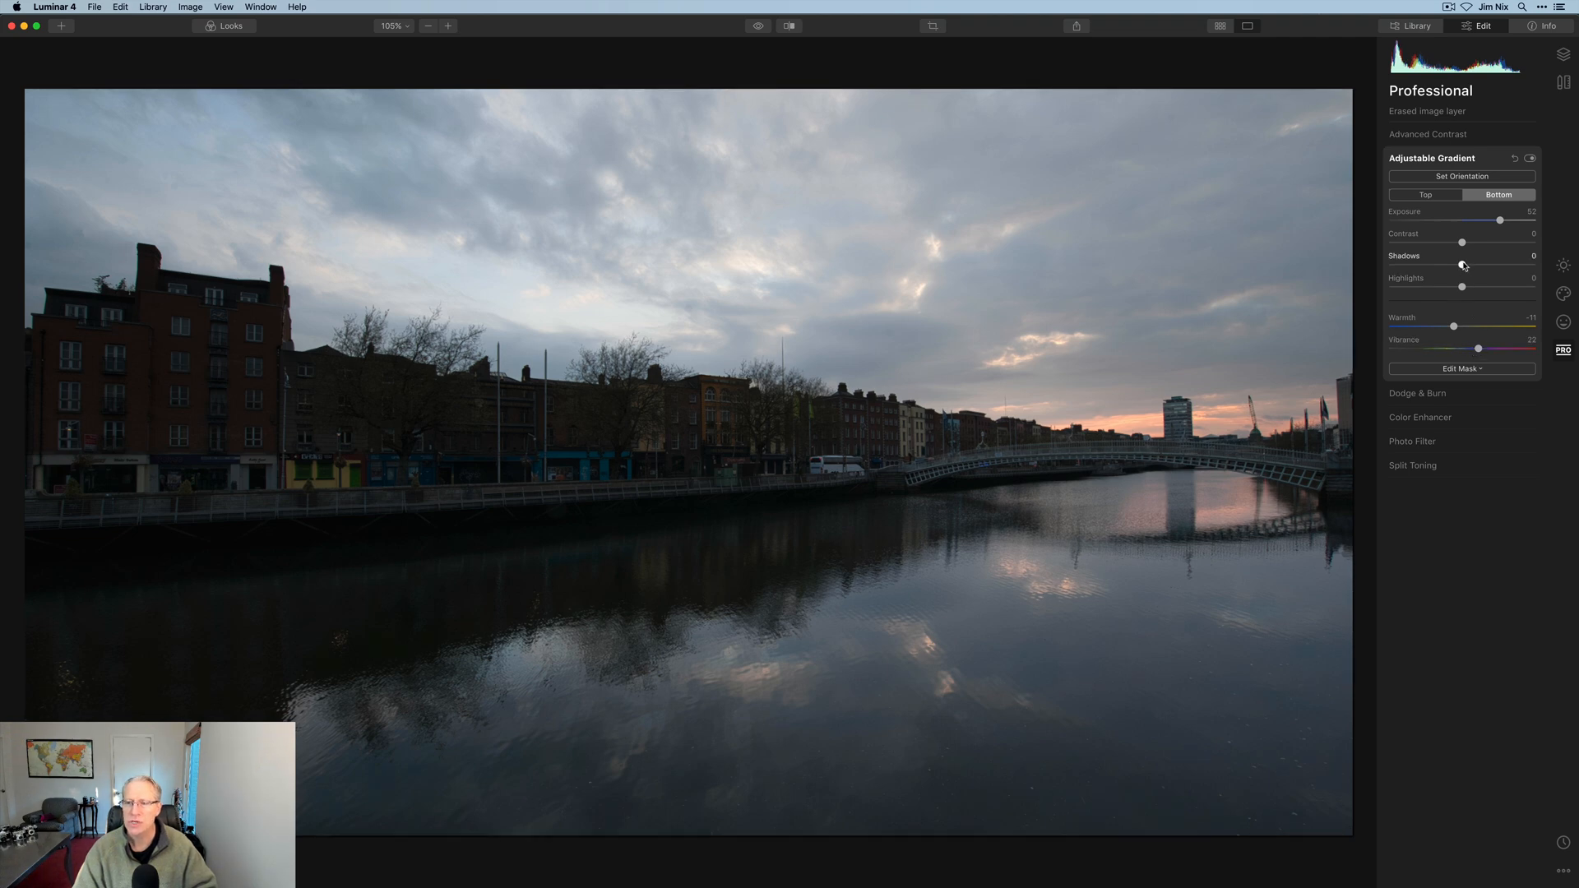
drag(1462, 264, 1473, 263)
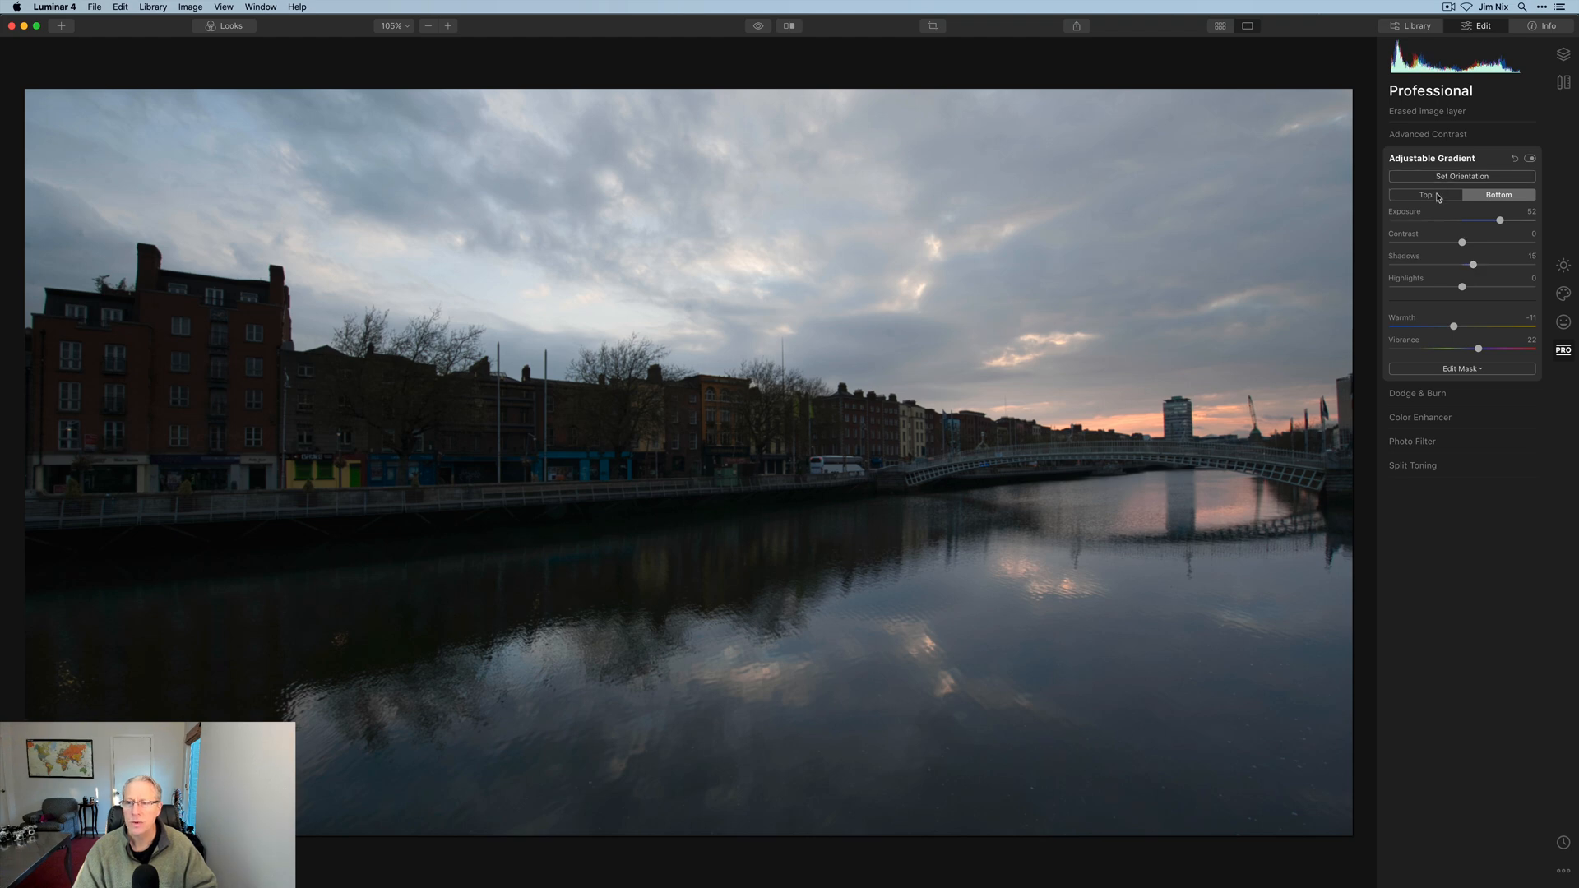
On the Top half, cool Warmth and add Vibrance, toggling the gradient to compare.
click(1424, 194)
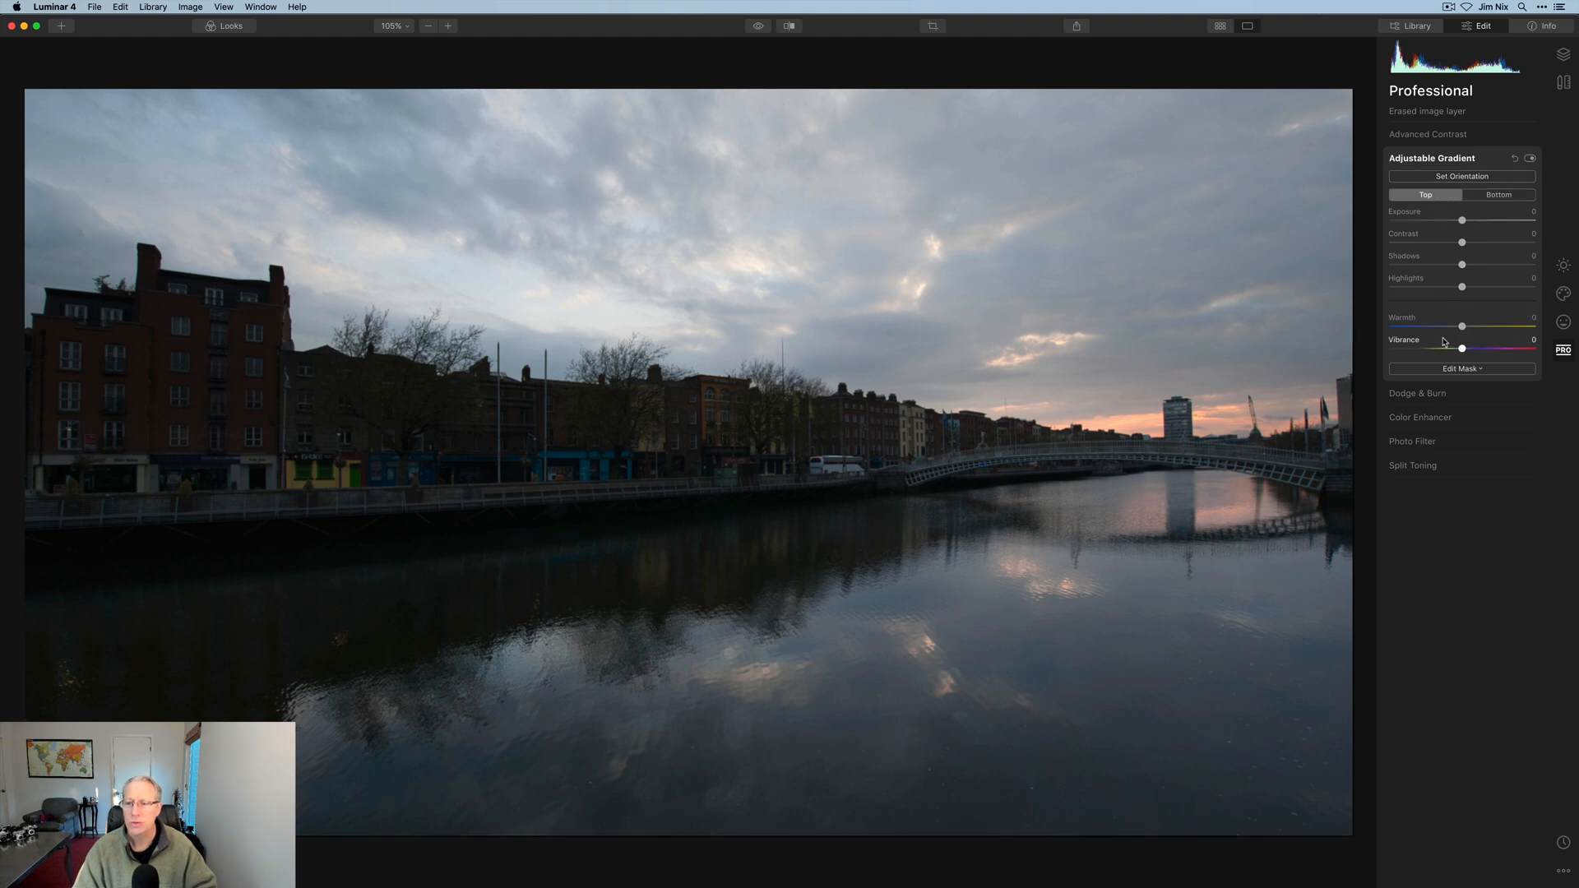
drag(1490, 325, 1453, 326)
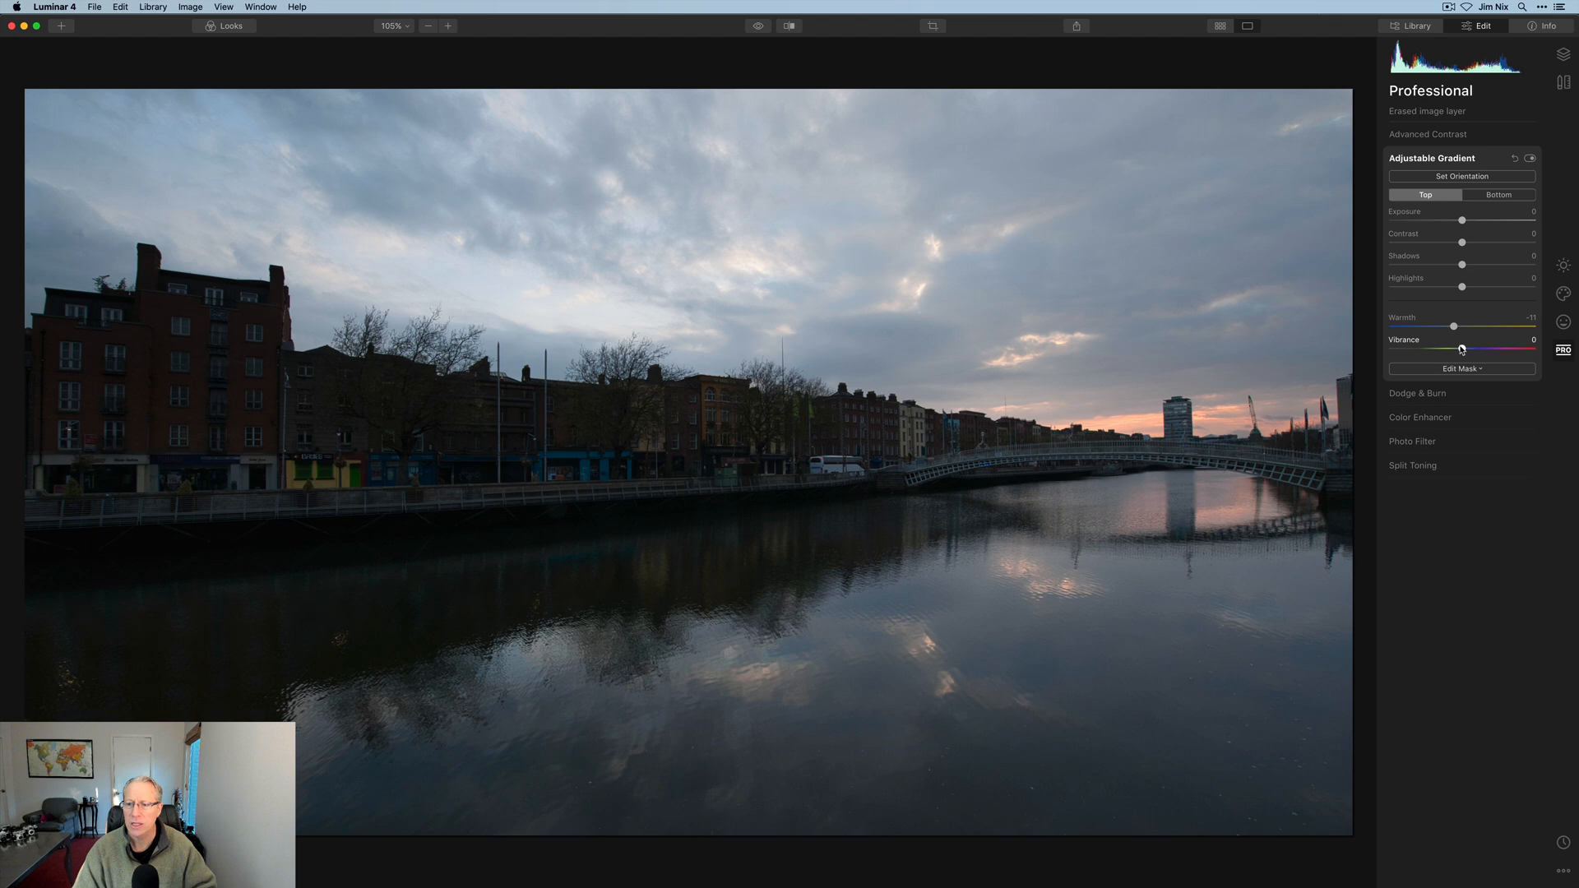
drag(1460, 349, 1474, 349)
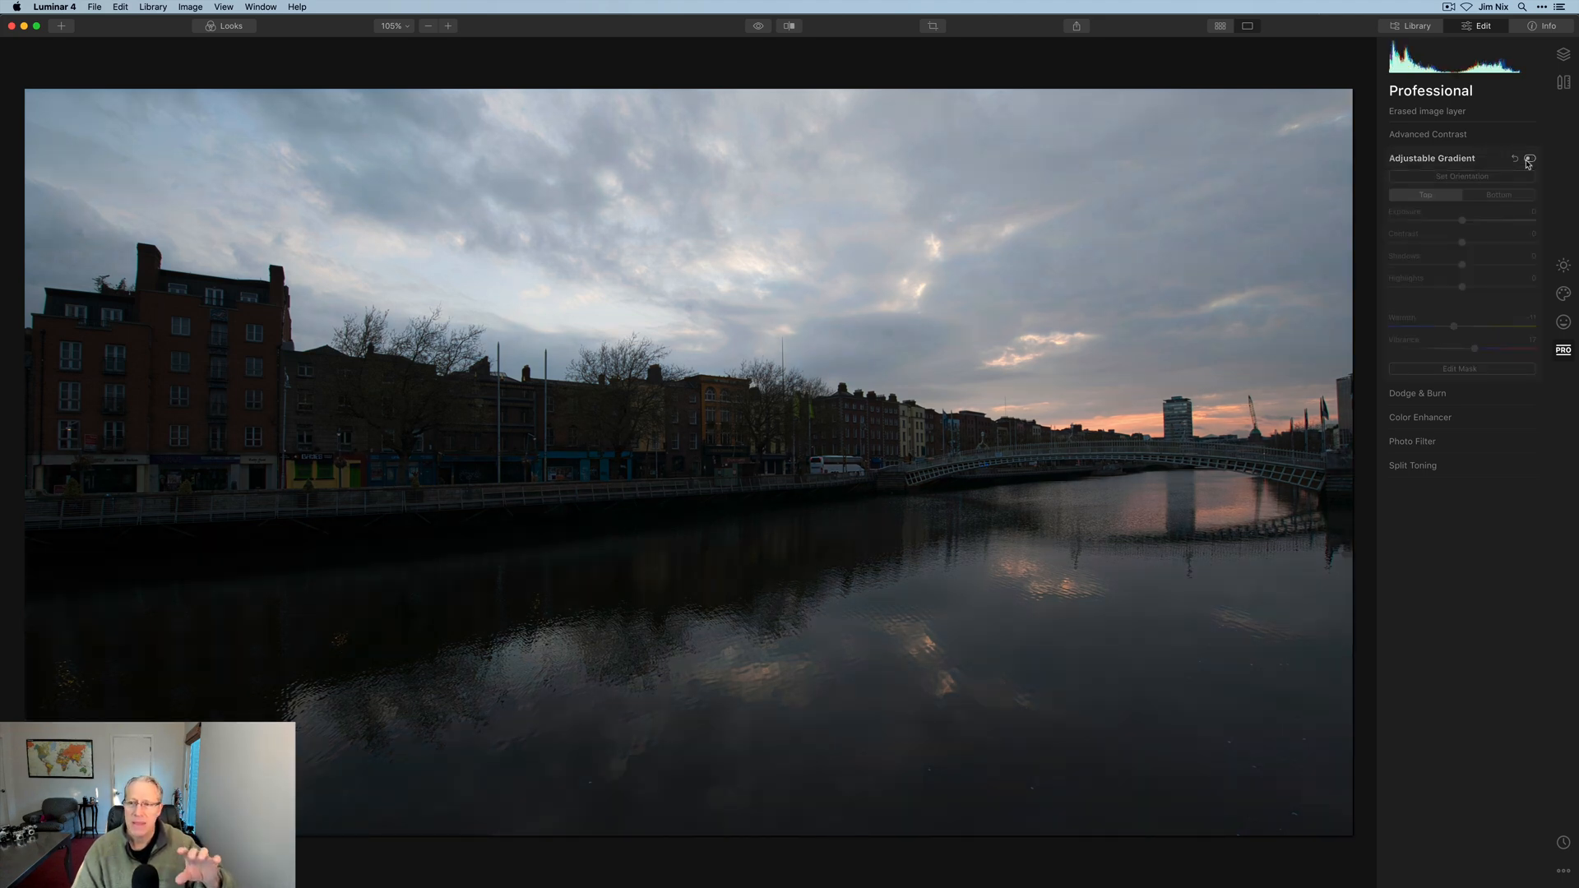
click(1529, 158)
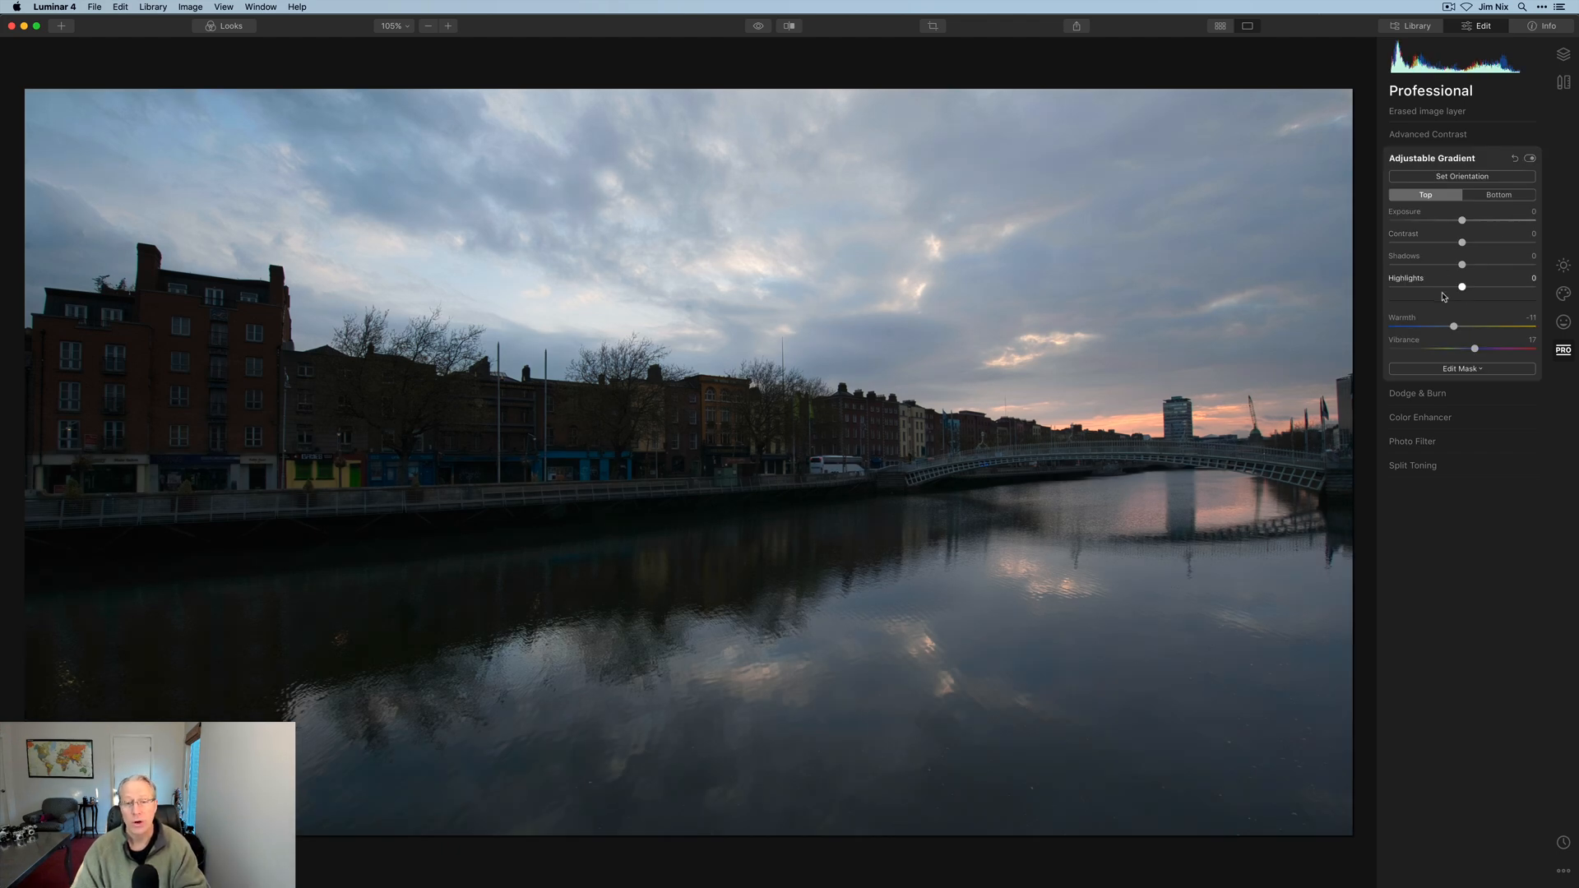
key(cmd+tab)
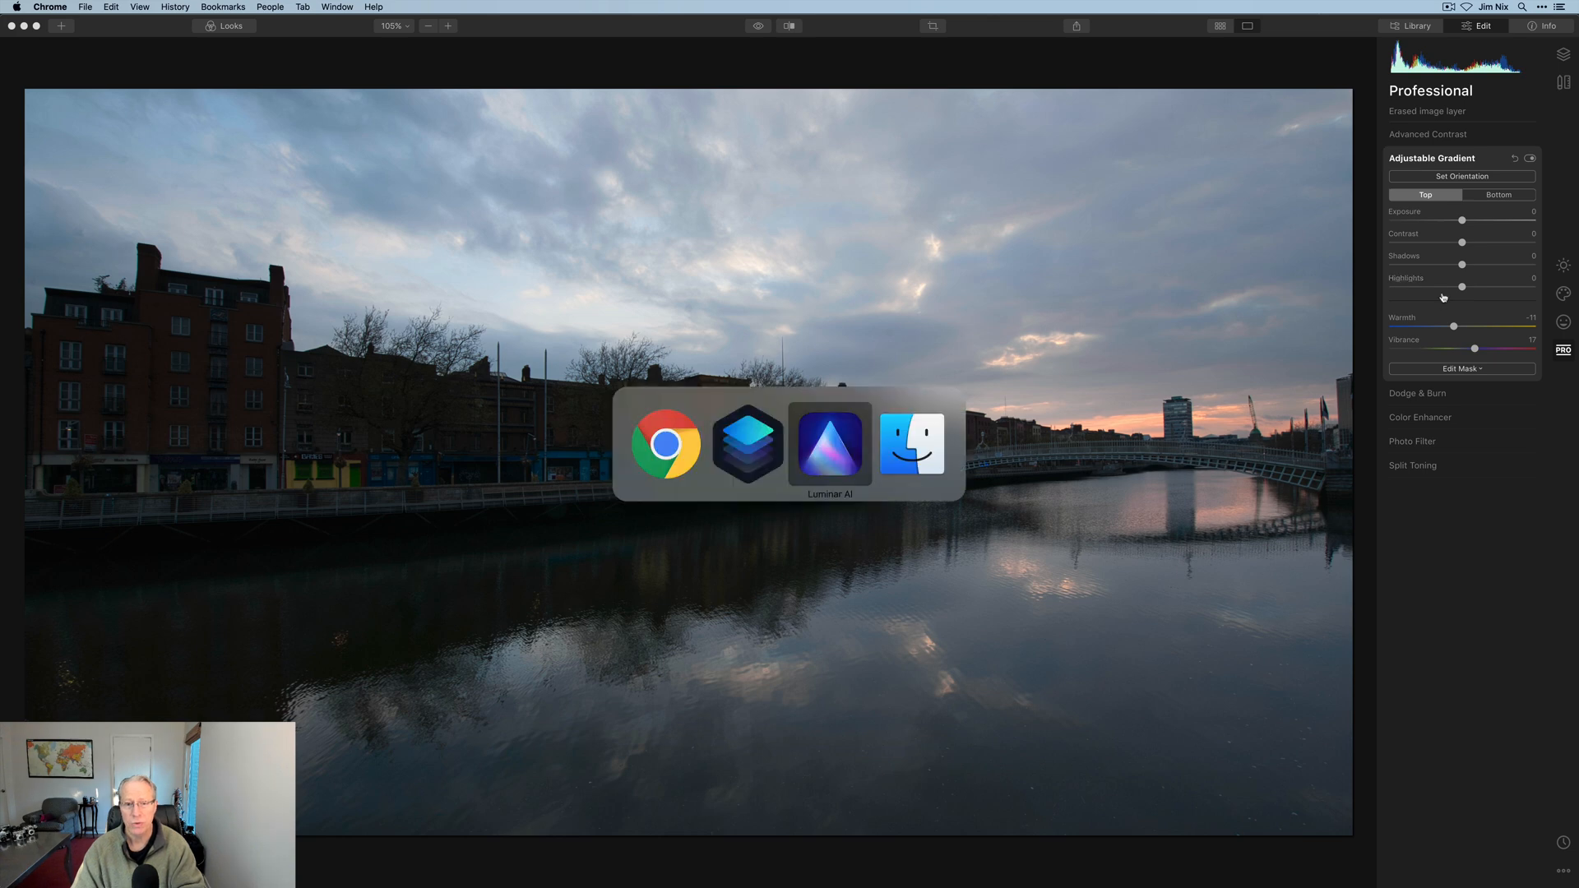
Bring Luminar AI forward and add a Basic local mask layer to the photo.
click(829, 442)
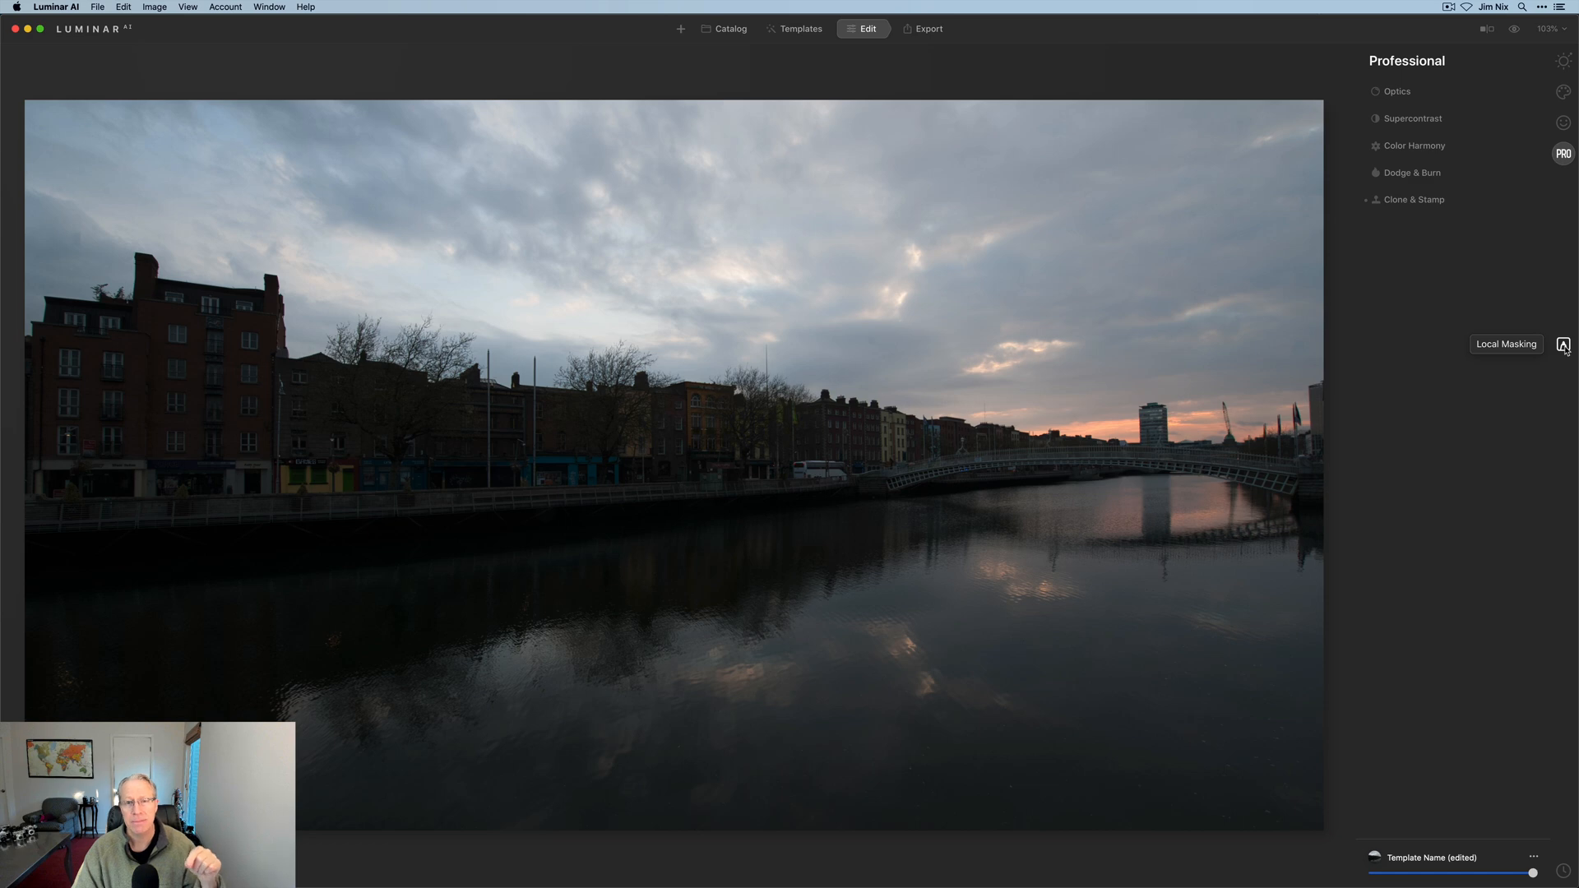
click(1563, 344)
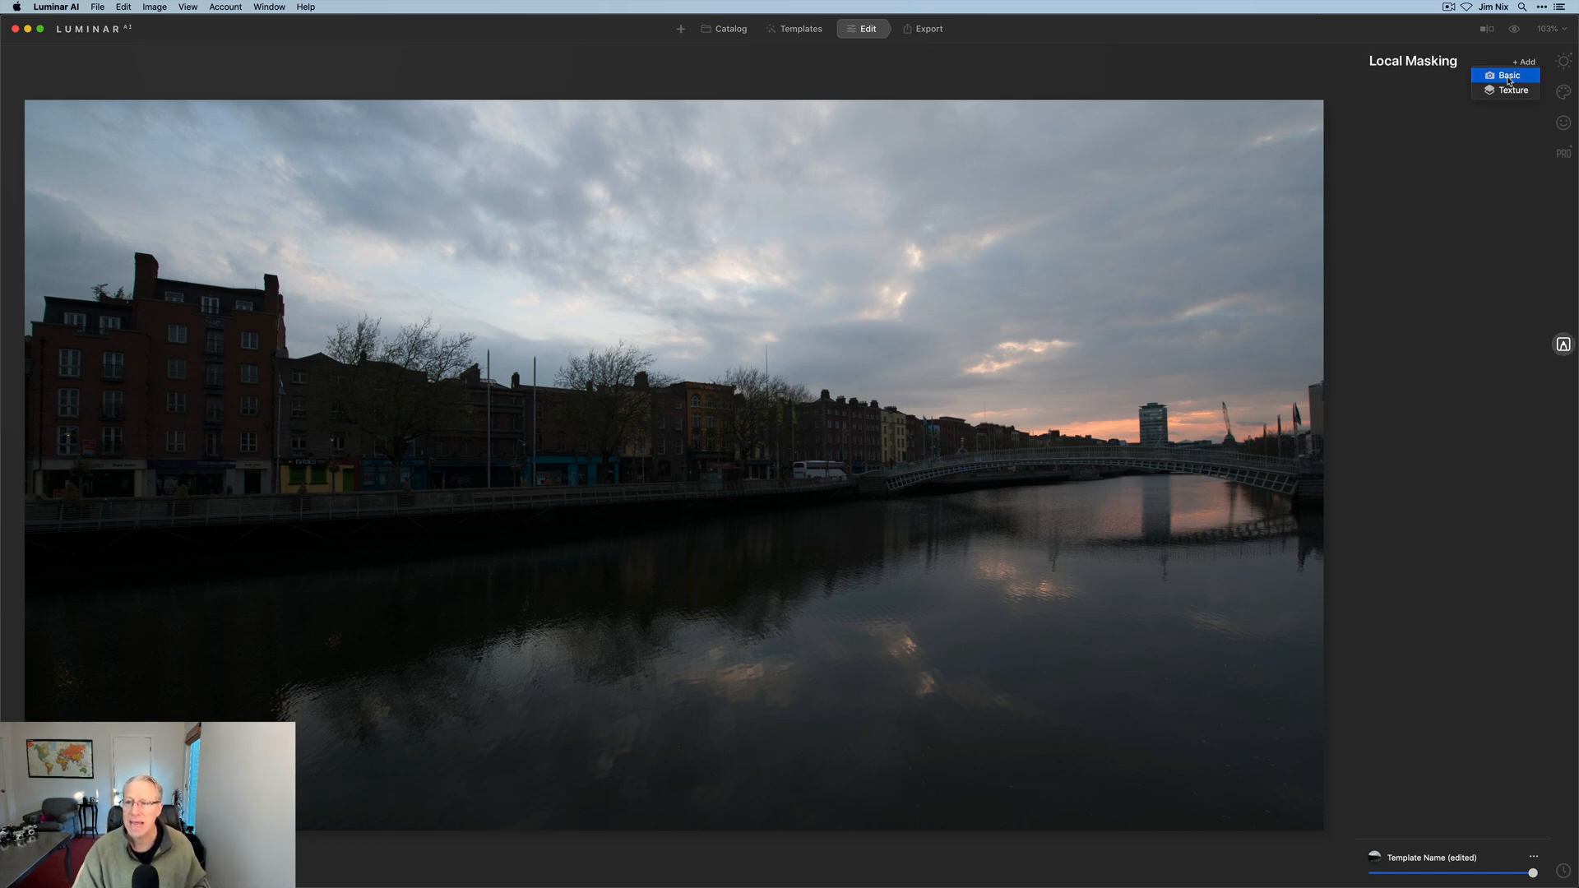
click(1509, 75)
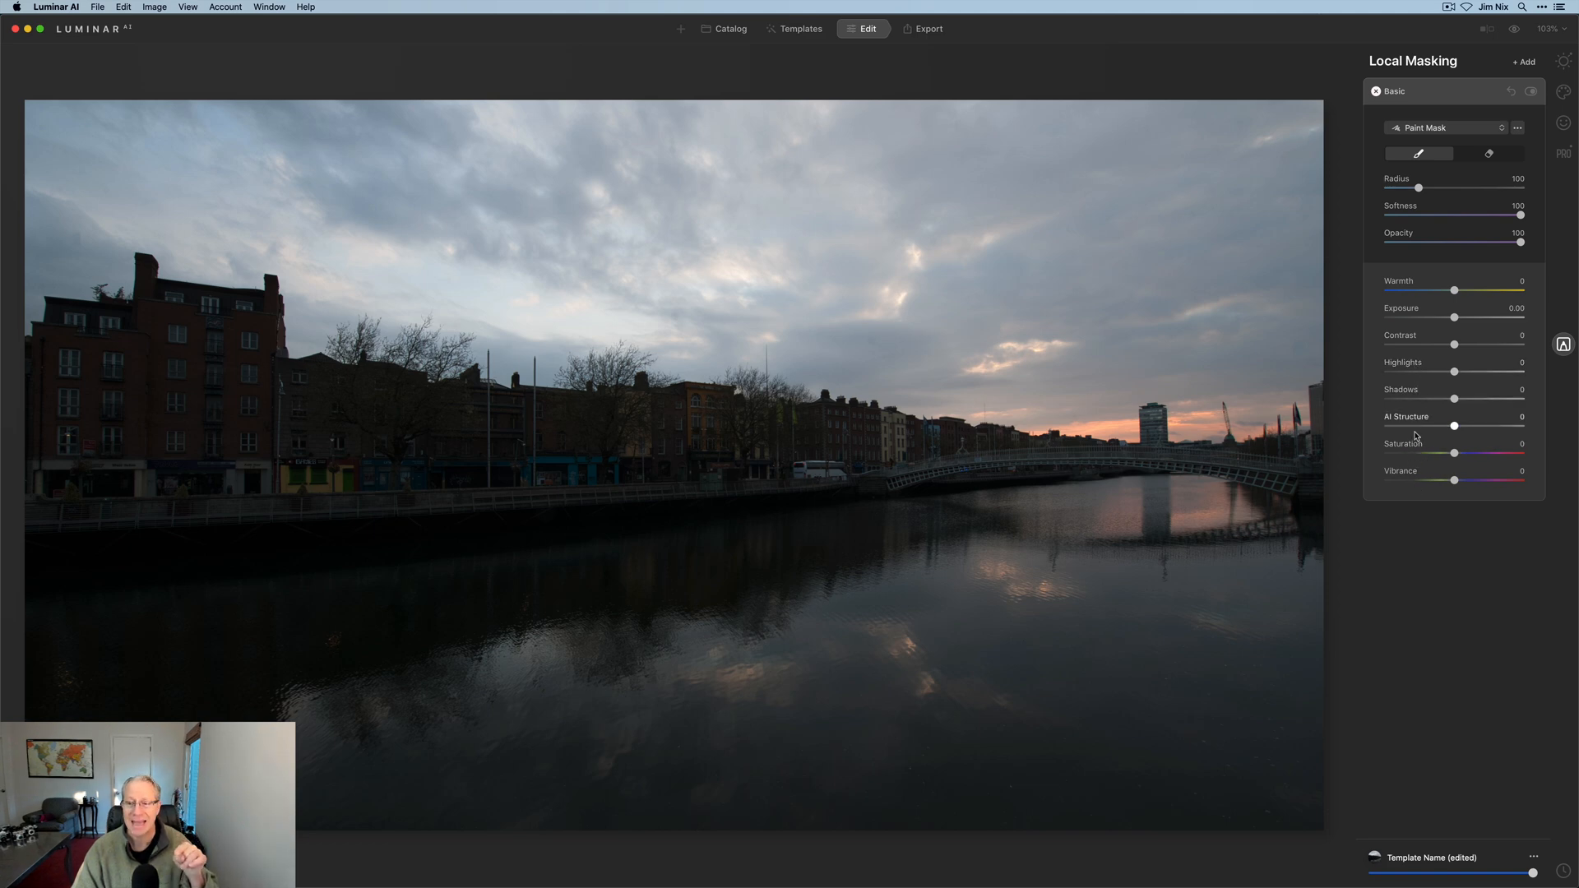
mouse_move(1425, 333)
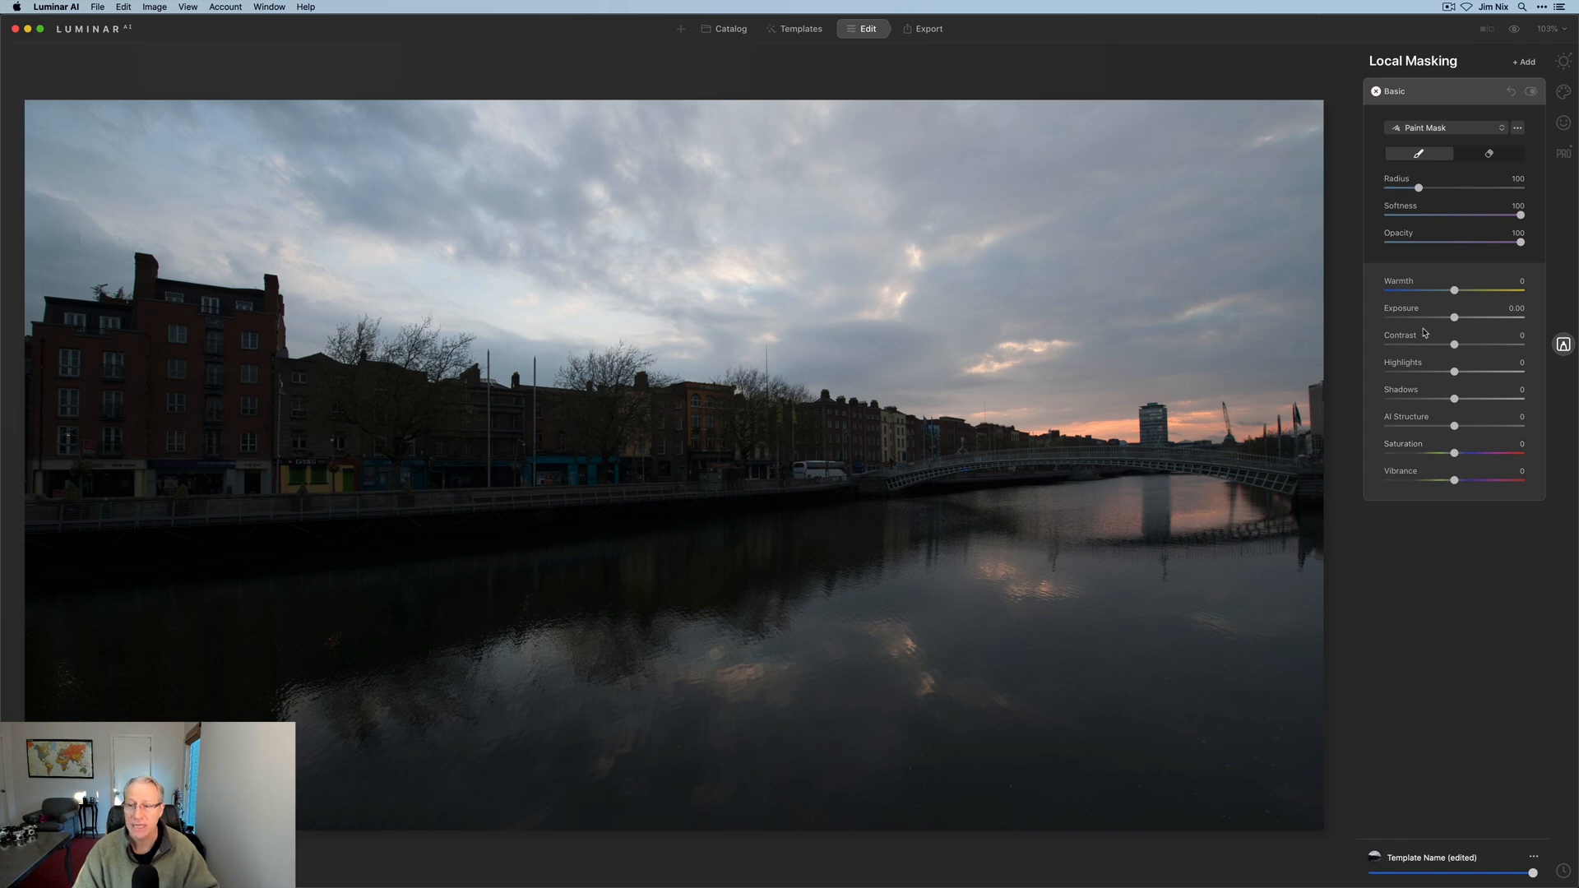
Change the Basic layer's mask type from Paint Mask to Gradient Mask.
click(1446, 127)
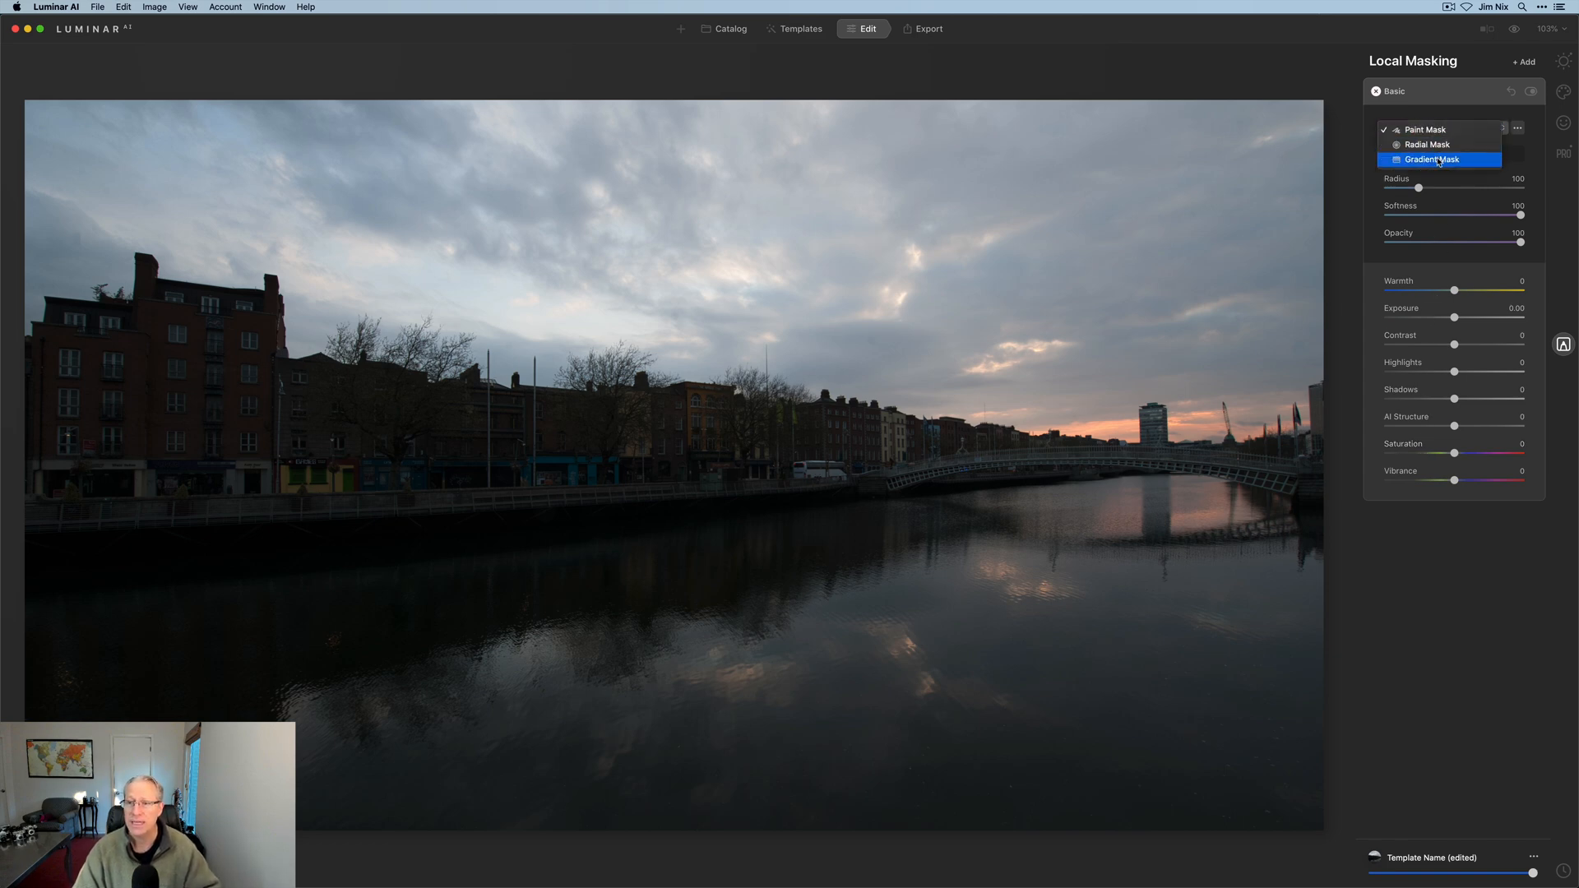
click(1431, 159)
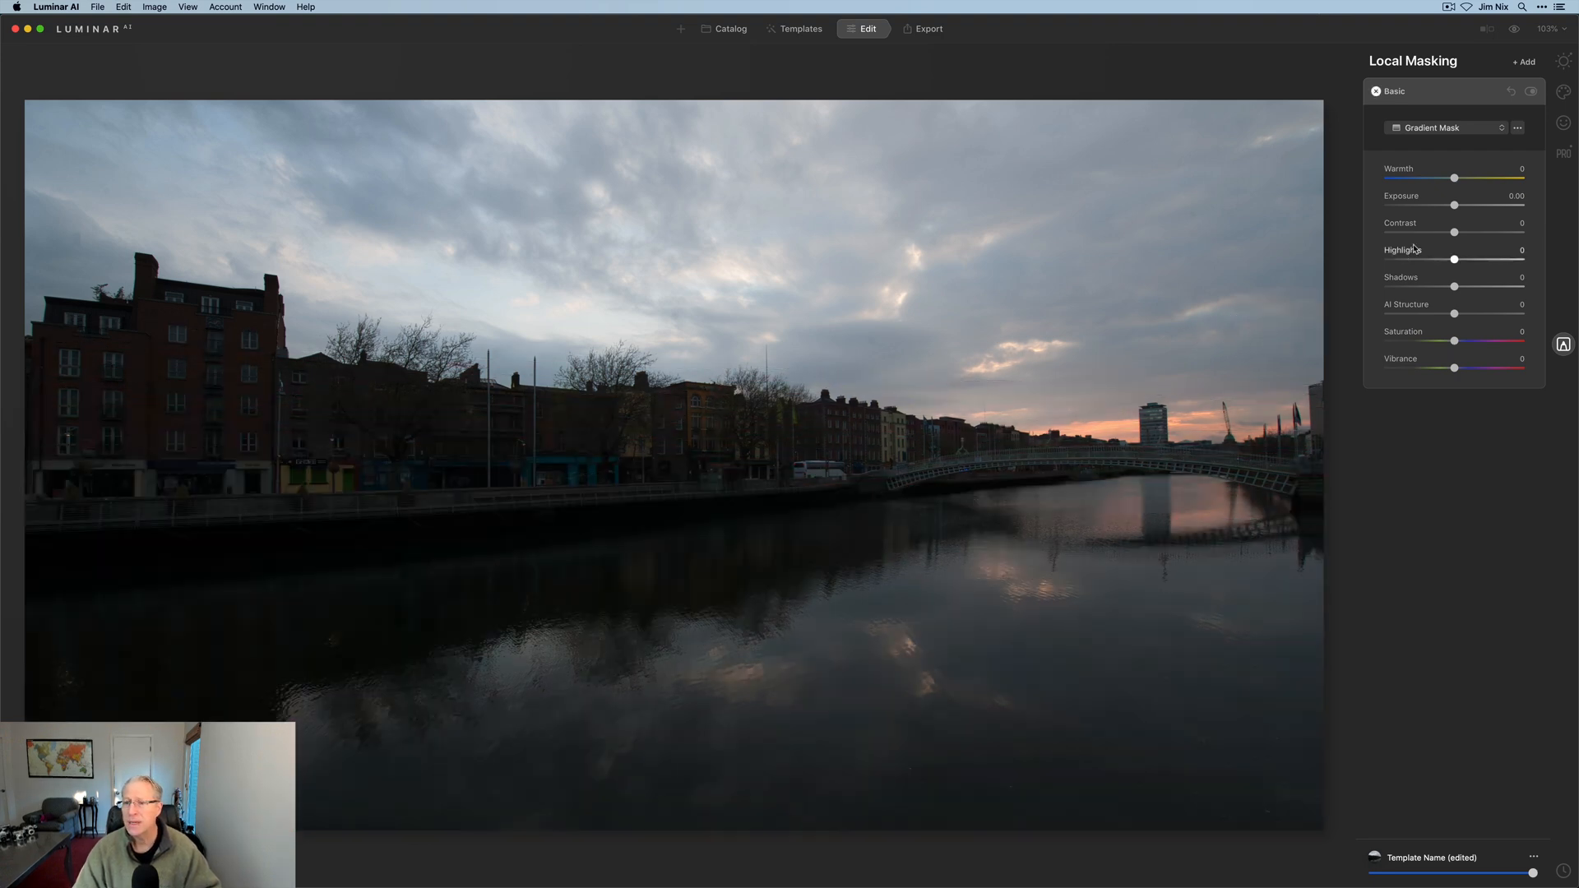
Set Exposure 1.36, Contrast 14, Saturation 12, Vibrance 22, Warmth -13 and AI Structure -34.
drag(1456, 205, 1469, 206)
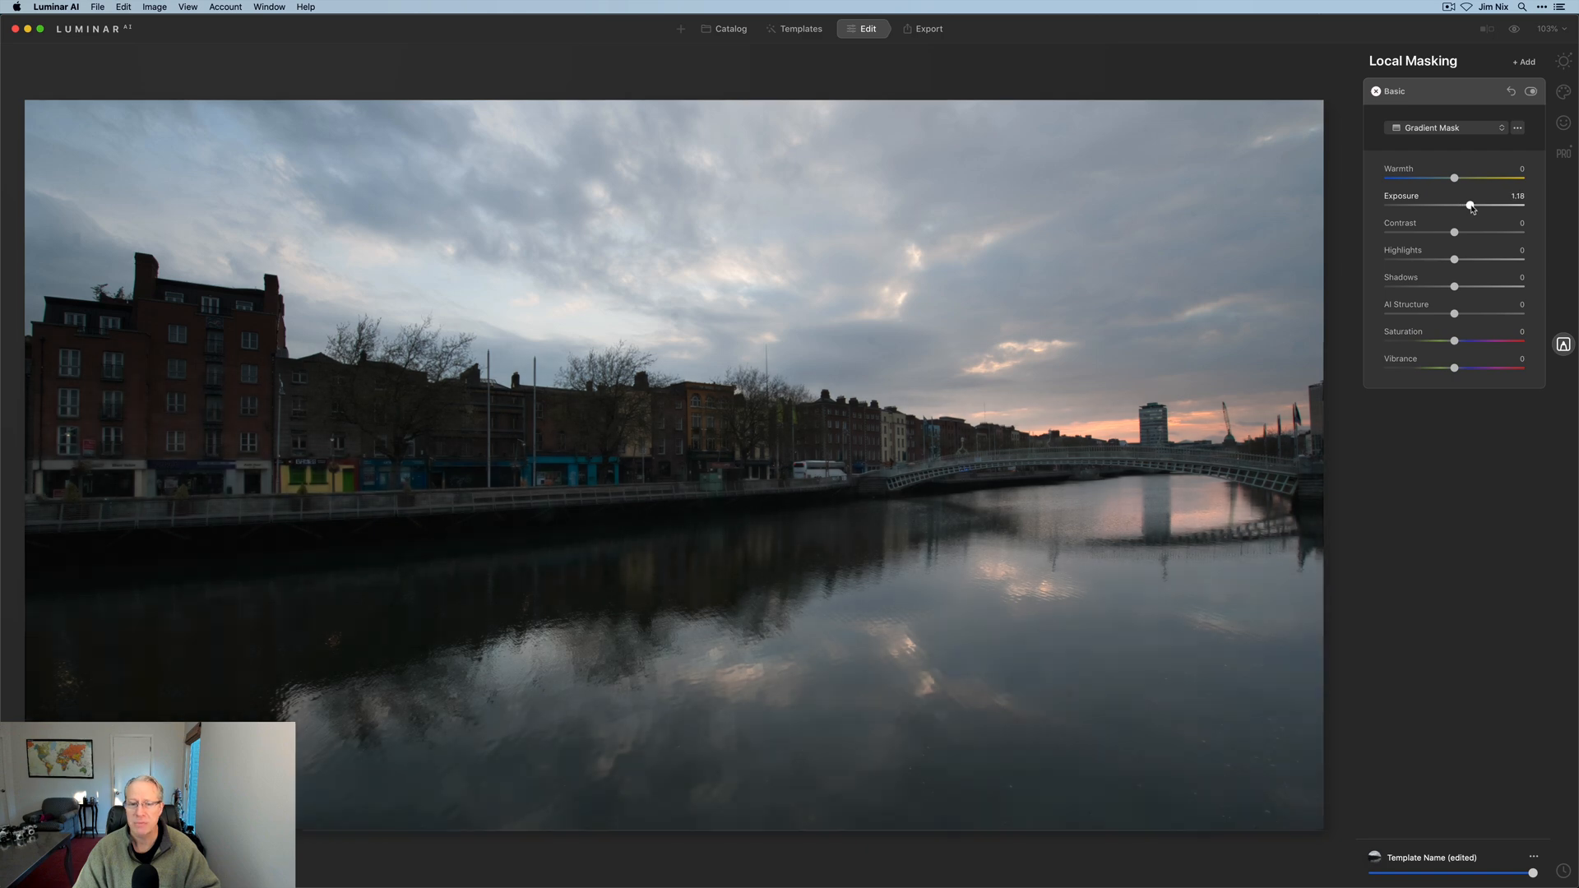
drag(1453, 232, 1464, 232)
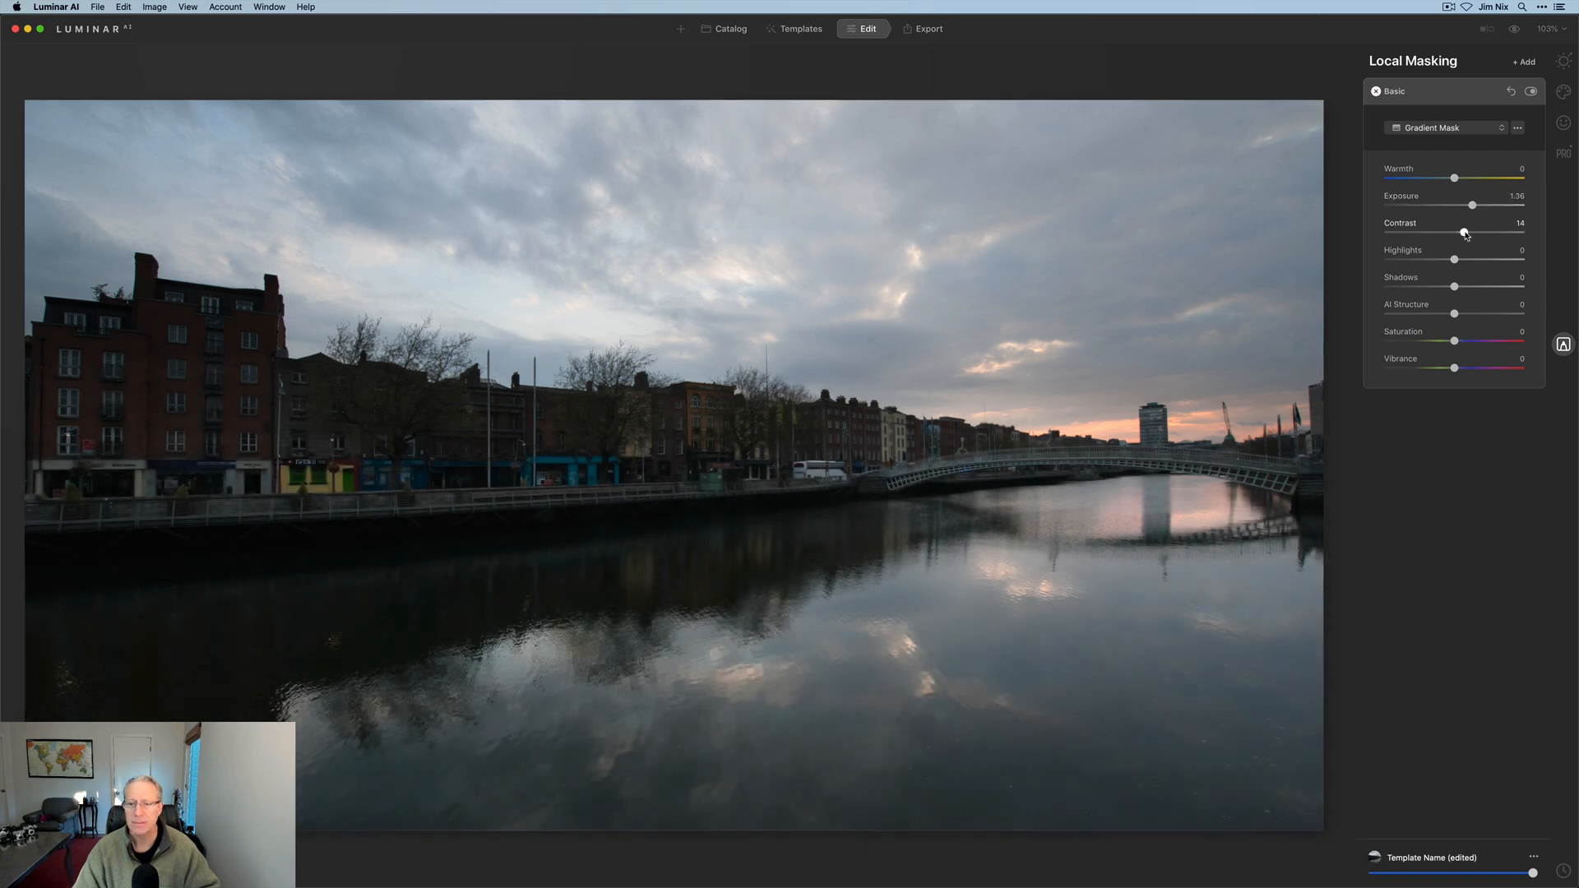
drag(1452, 341, 1464, 341)
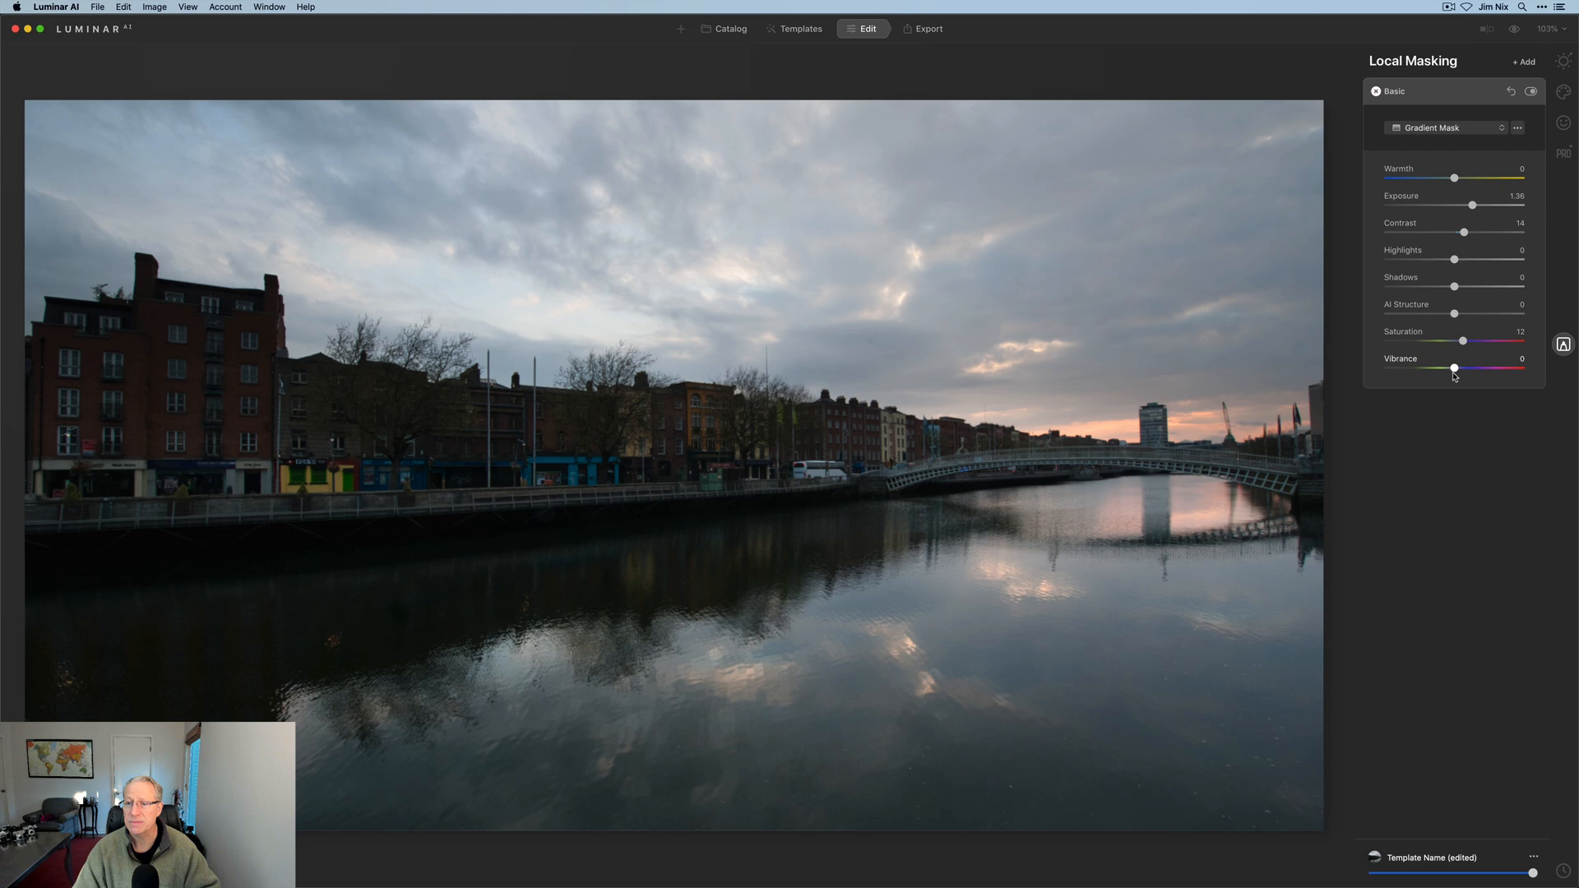
drag(1454, 367, 1469, 367)
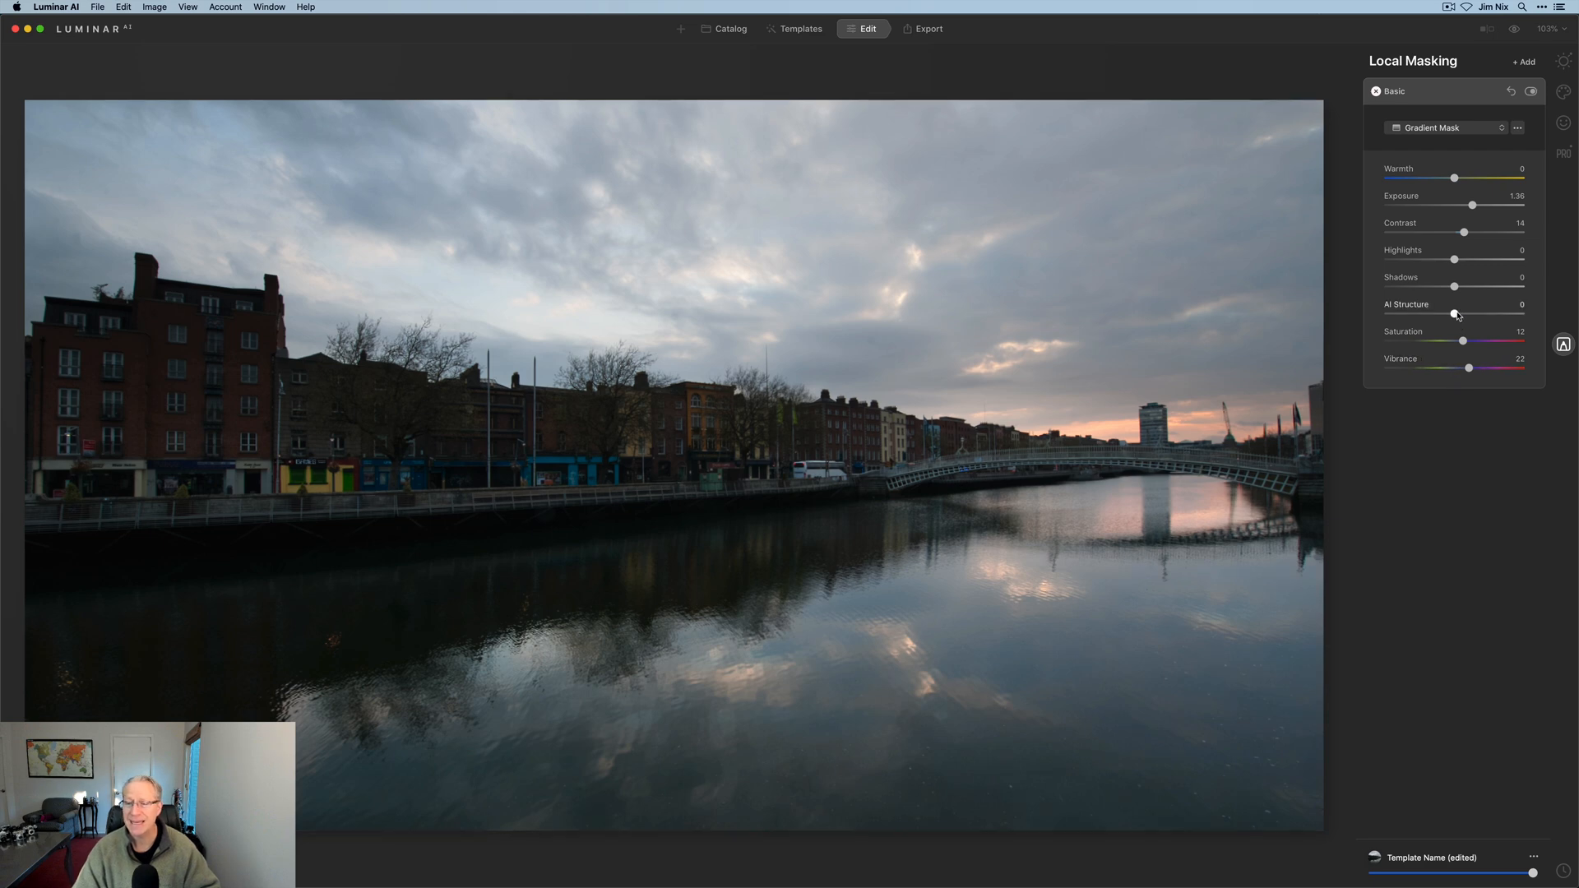
drag(1455, 178, 1459, 178)
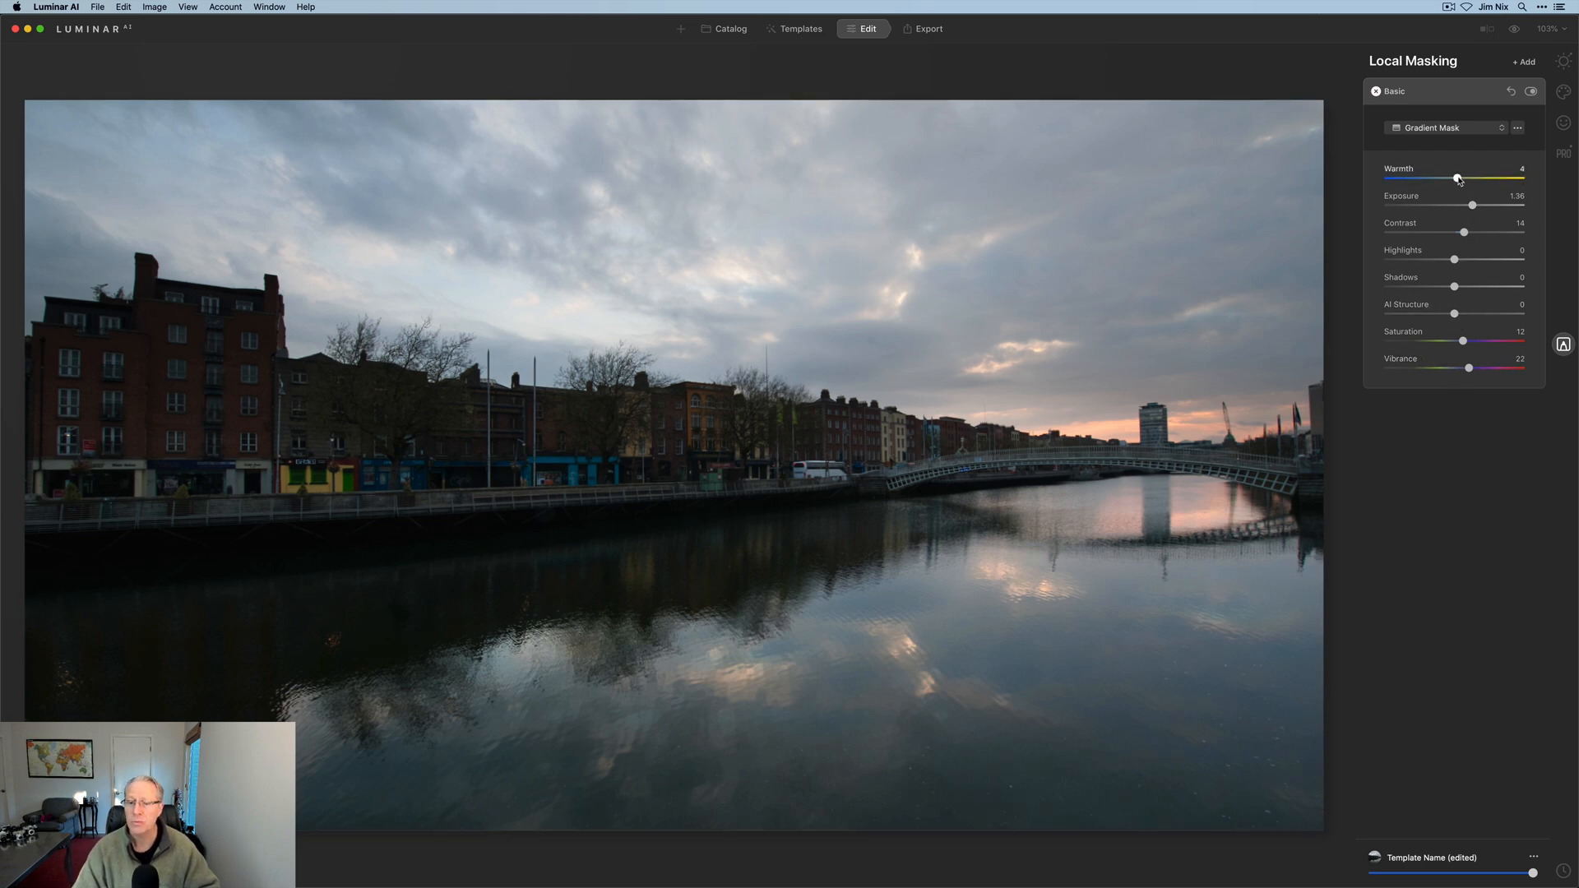
drag(1459, 178, 1438, 177)
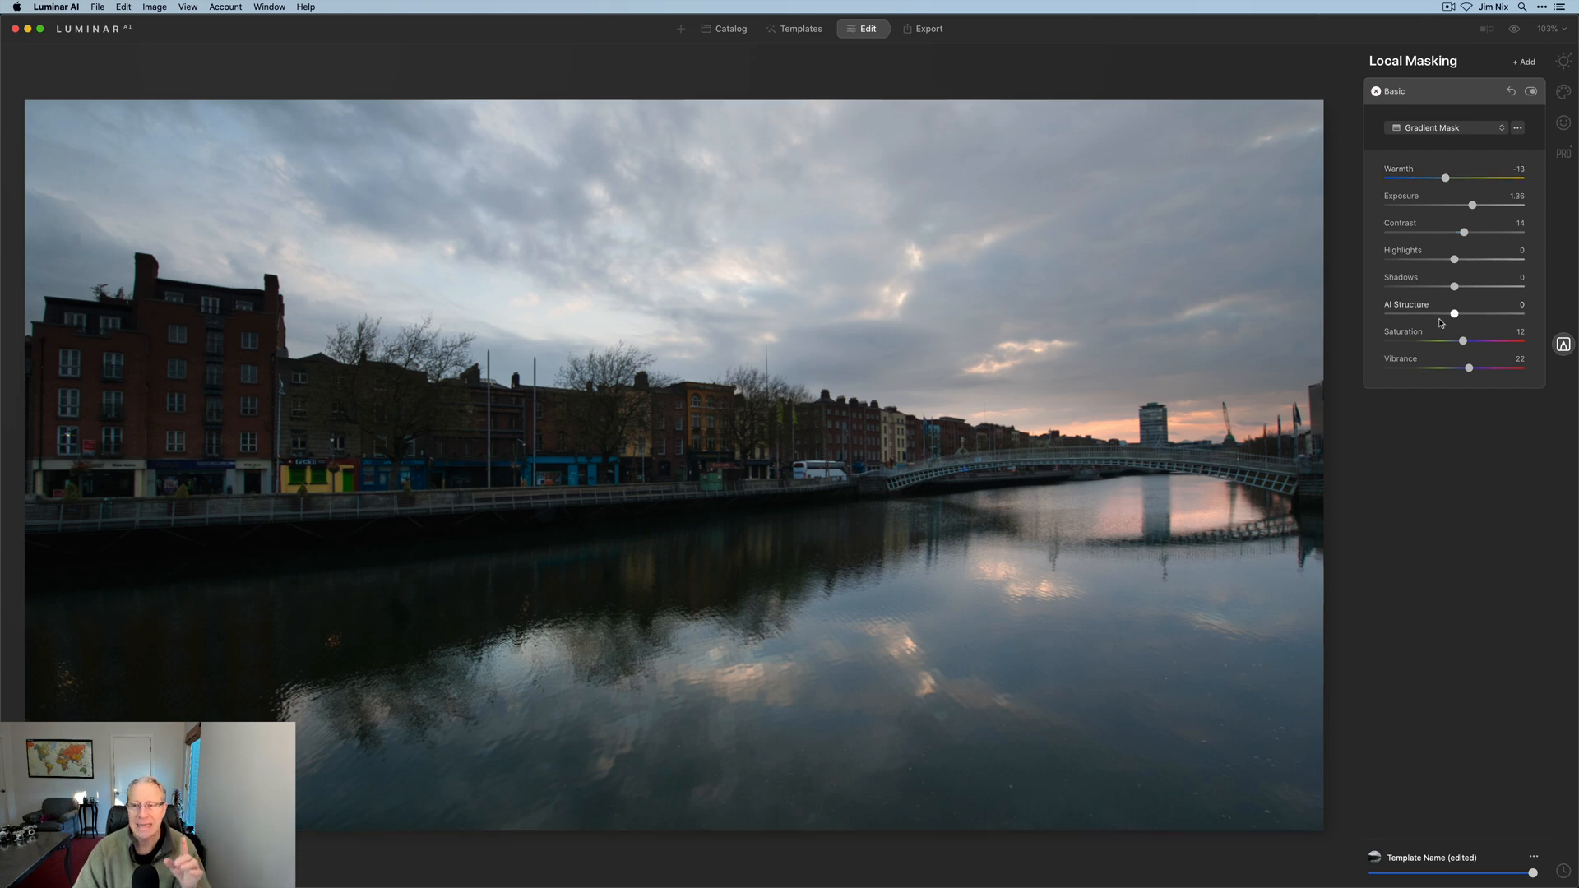
mouse_move(1453, 318)
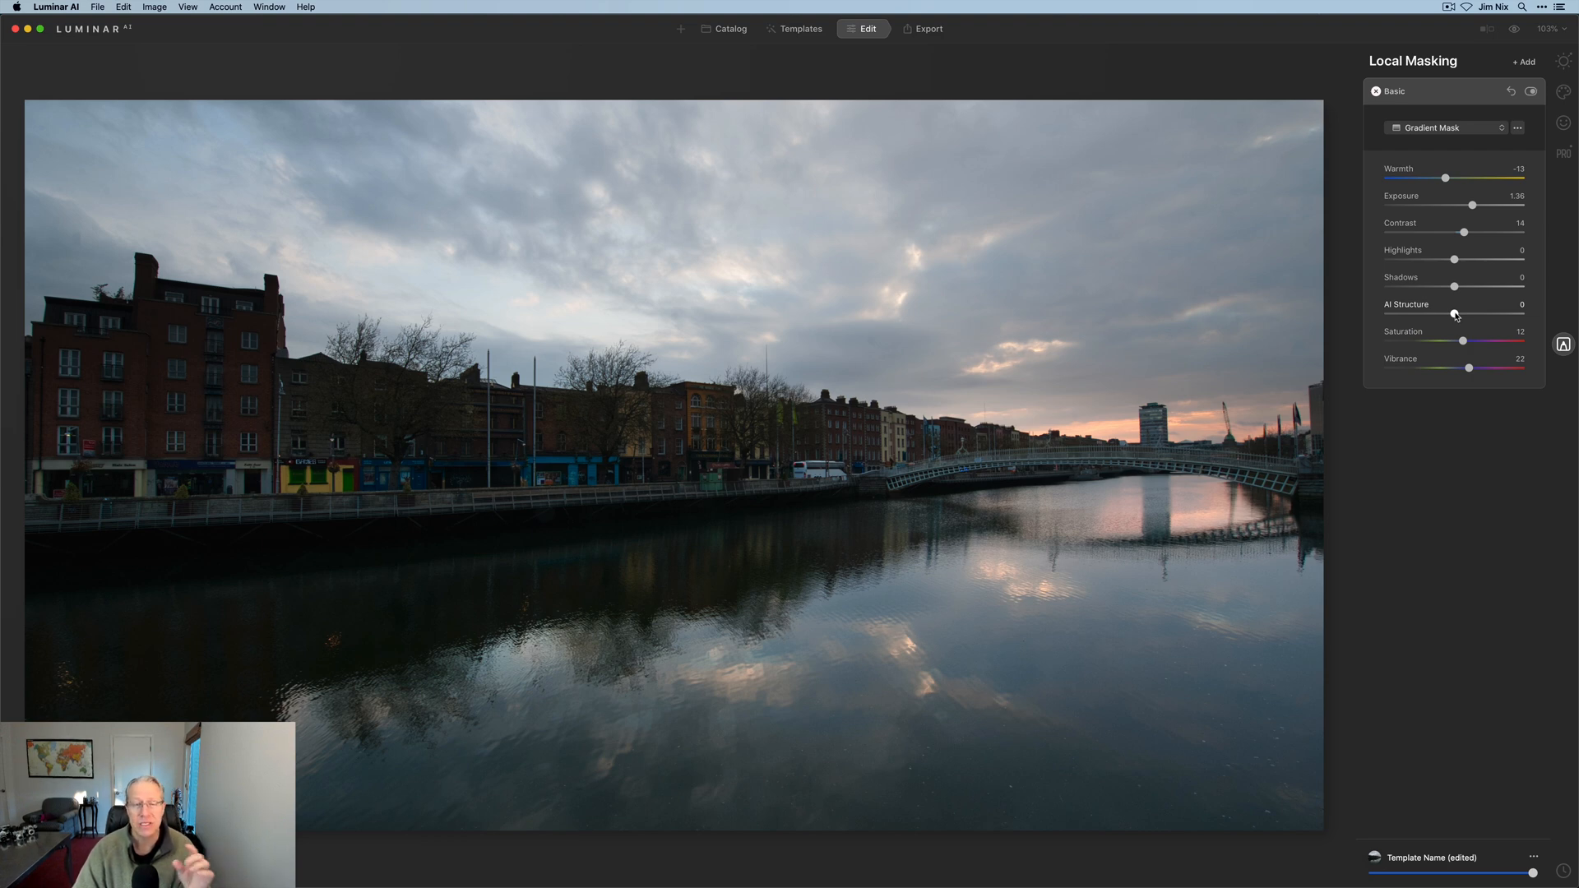
drag(1452, 312, 1423, 312)
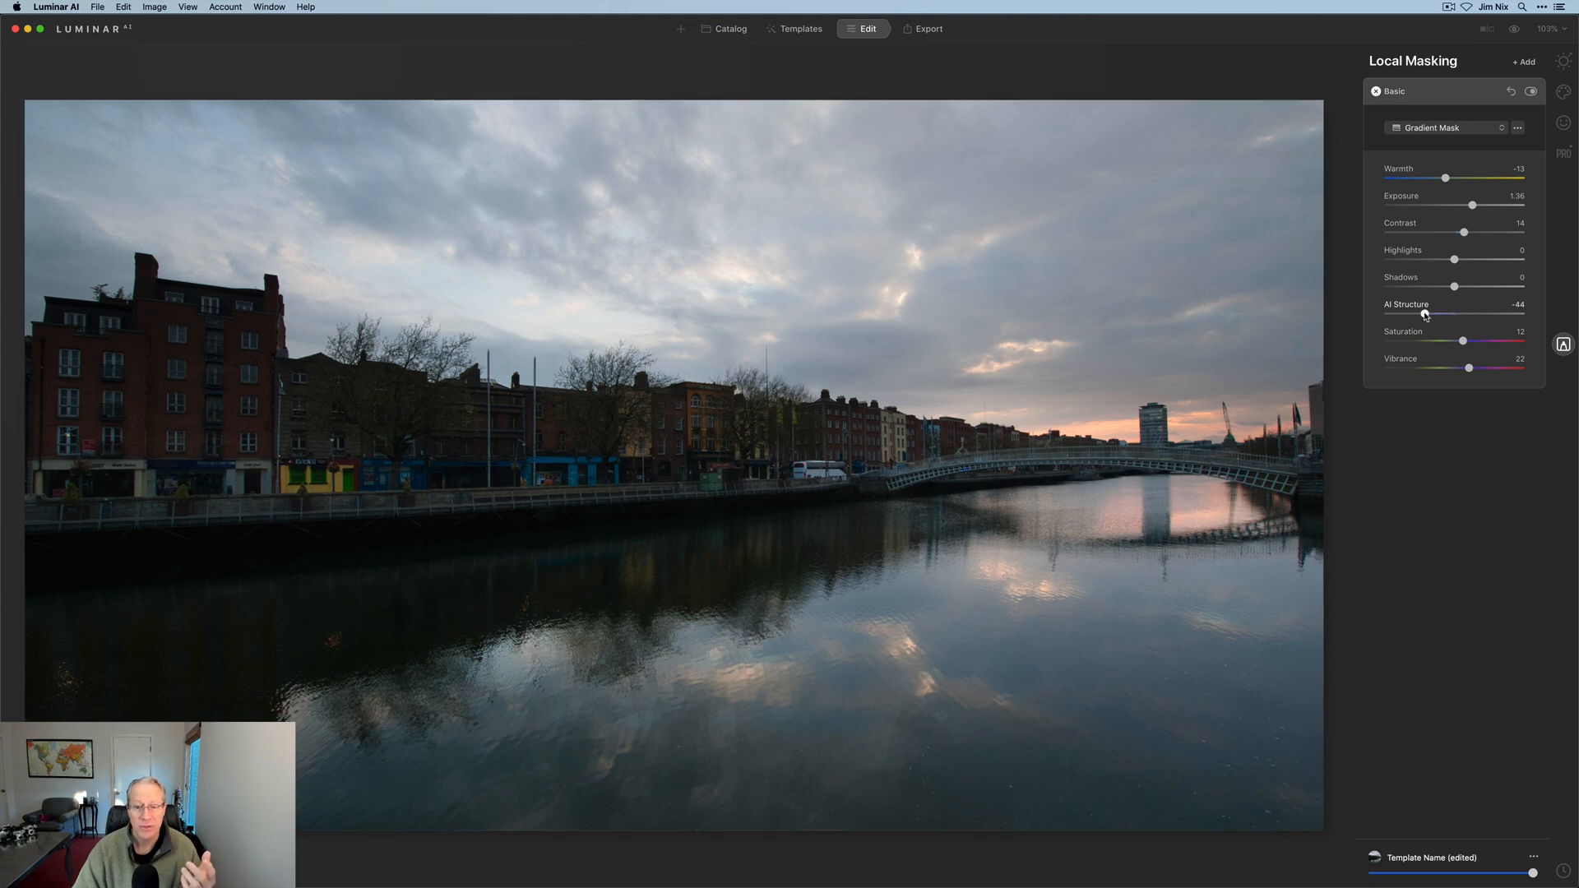
drag(1395, 312, 1410, 313)
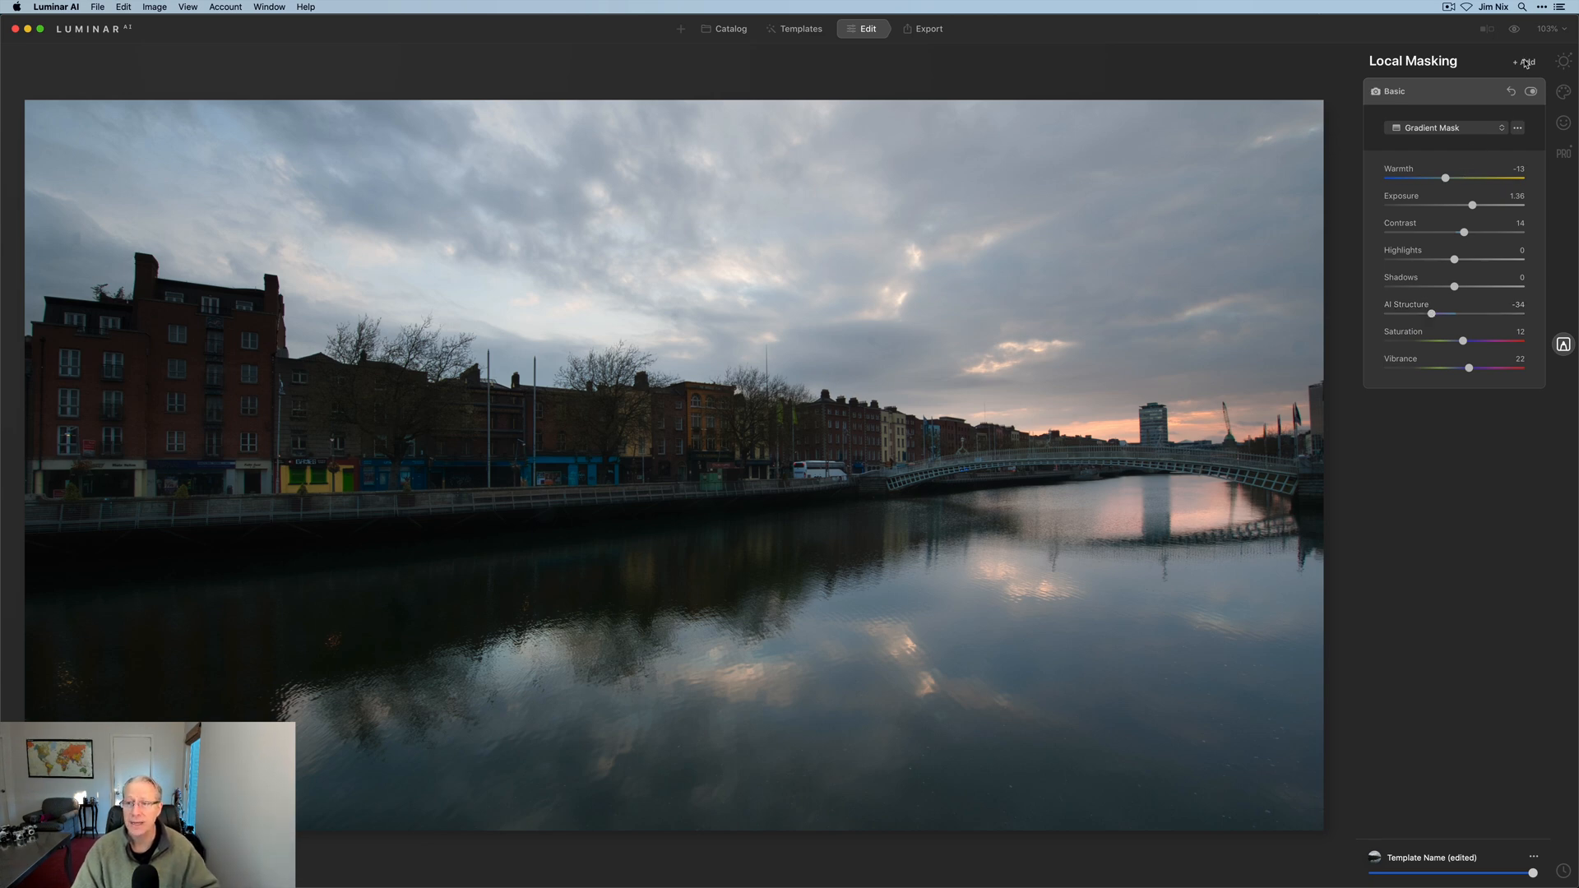
Add a second Basic local mask and switch it to a Gradient Mask.
click(1523, 61)
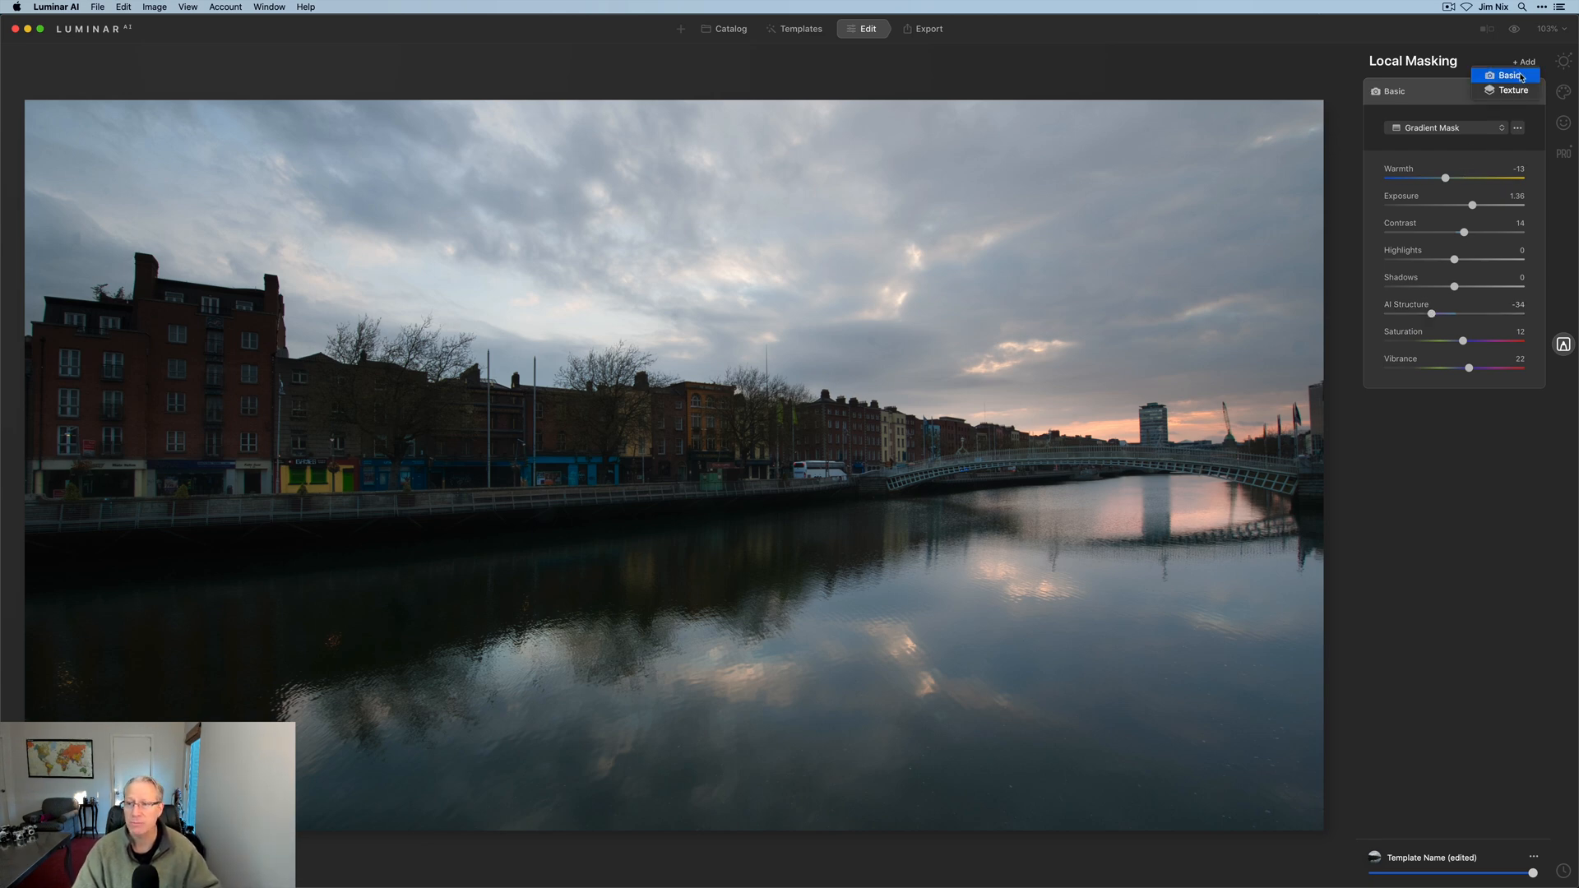
click(1510, 76)
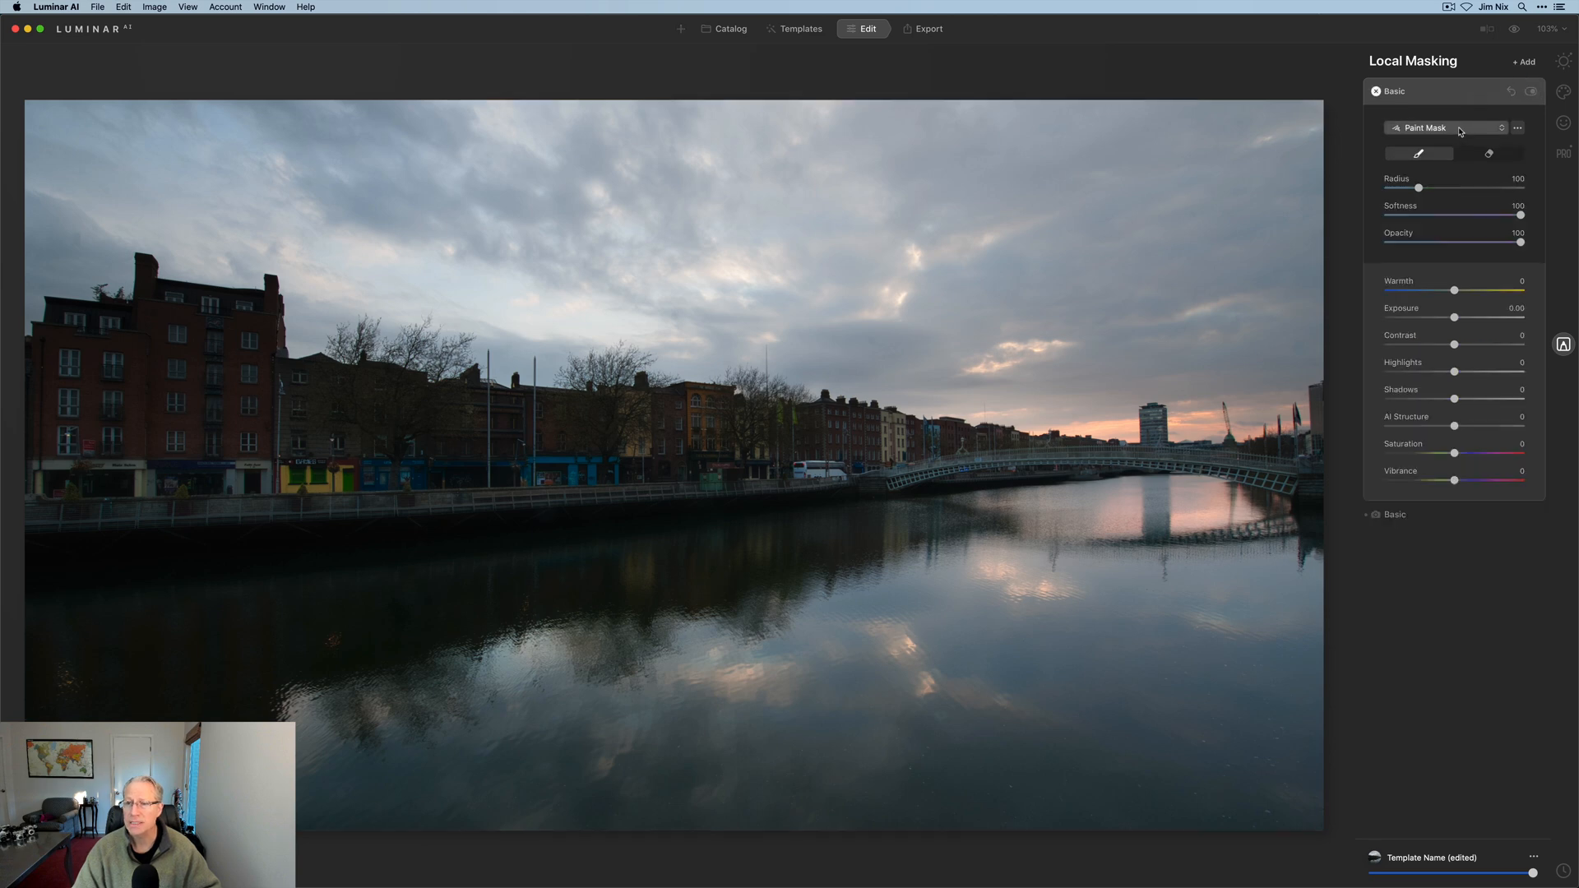
click(1446, 126)
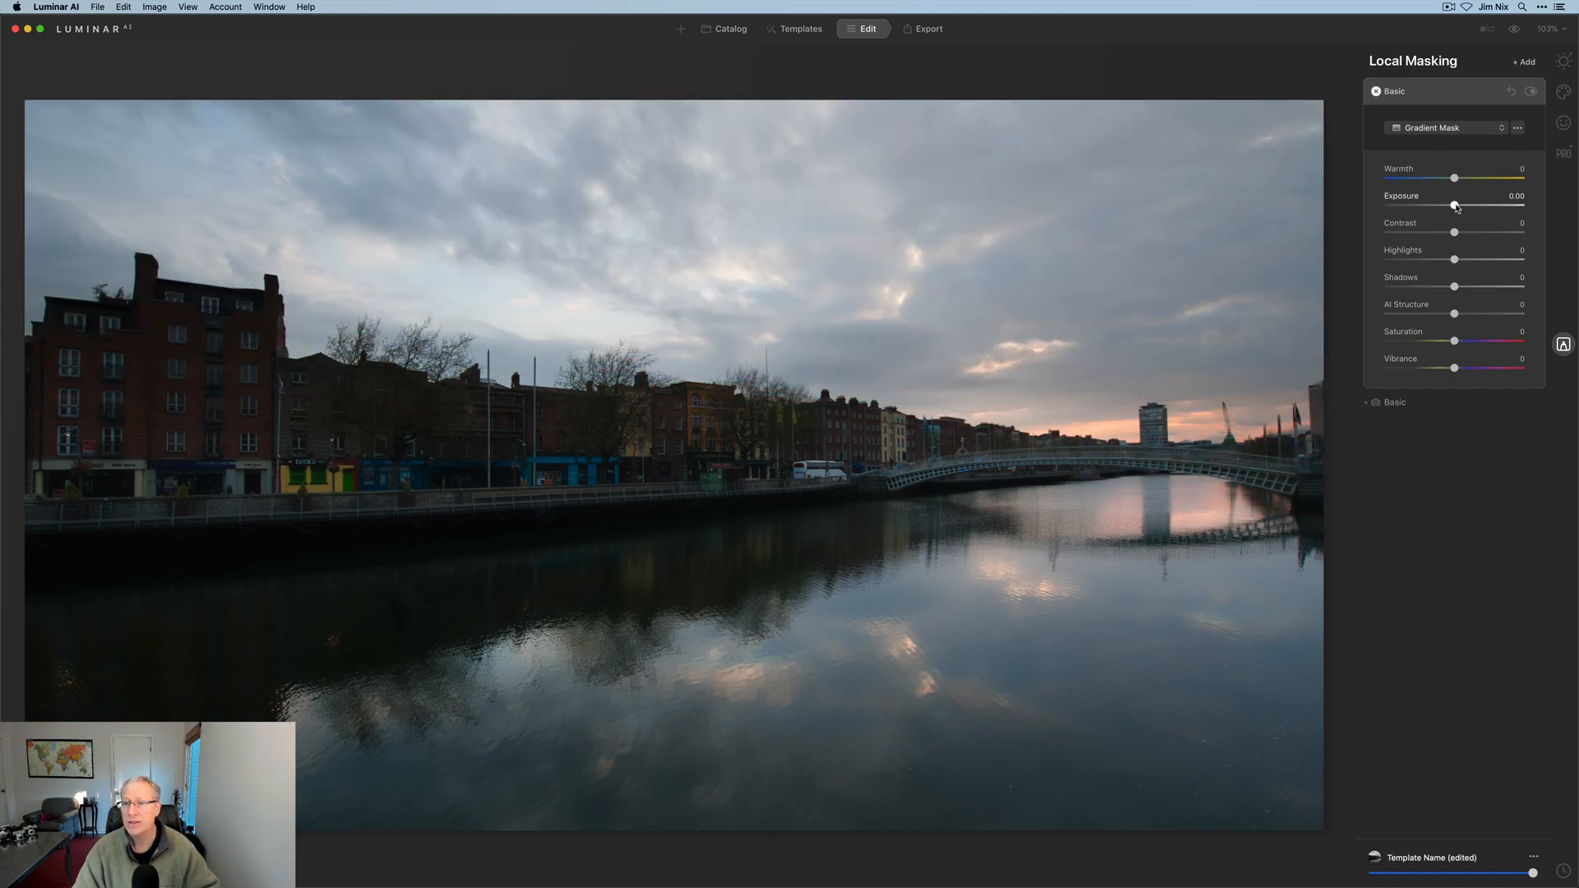
Set Shadows 16, AI Structure -48, Saturation 17, Vibrance 15 and Exposure just above zero.
drag(1453, 206, 1447, 206)
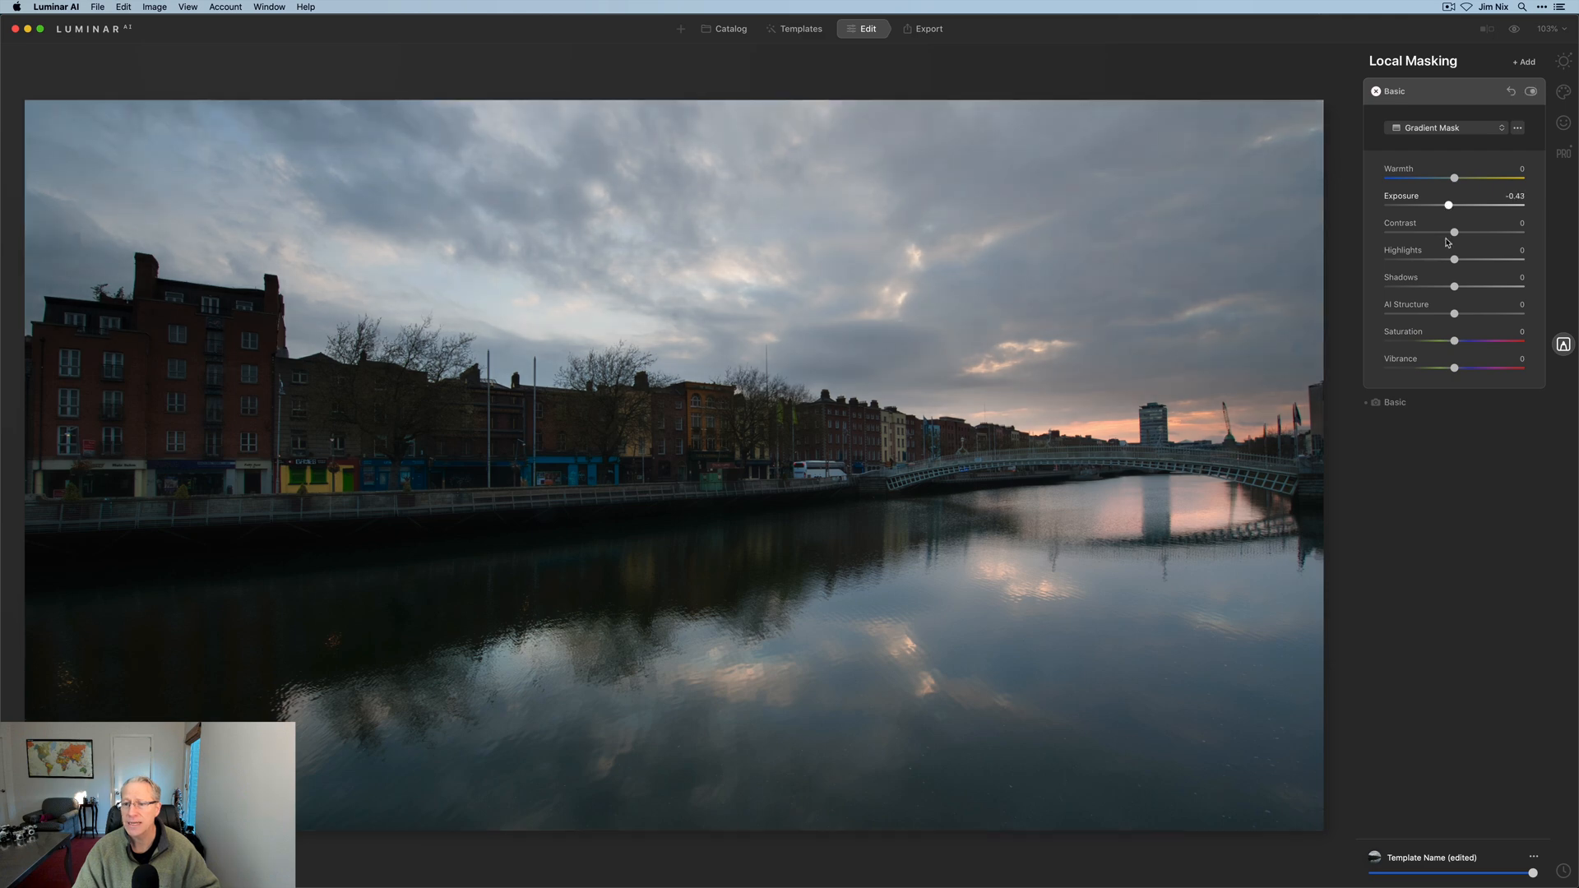
drag(1454, 287, 1463, 286)
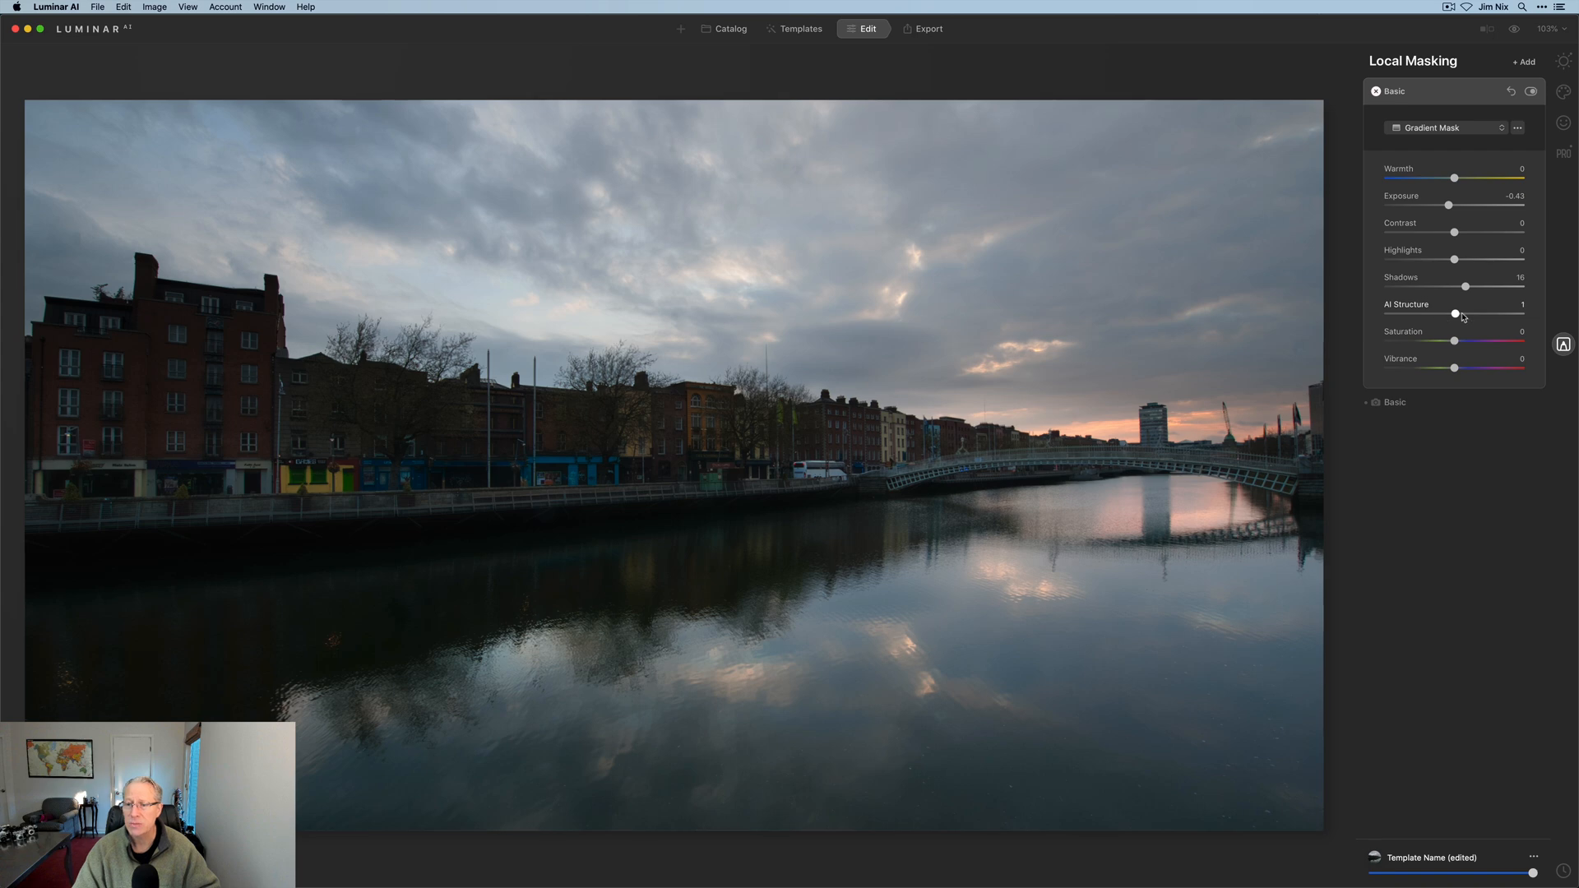
drag(1453, 314, 1423, 314)
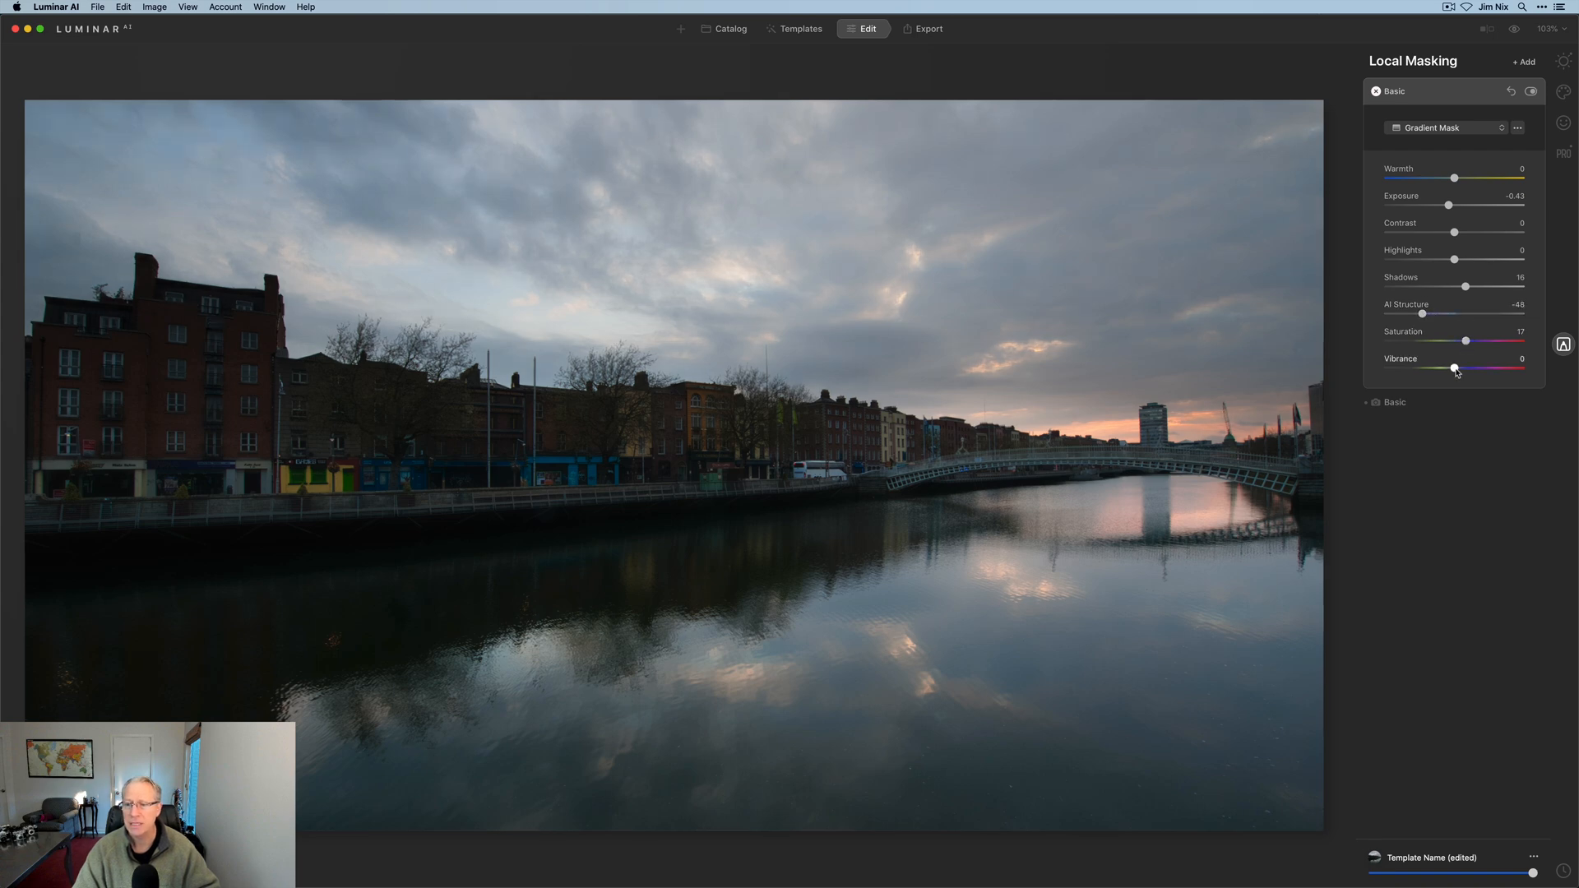
drag(1452, 367, 1464, 366)
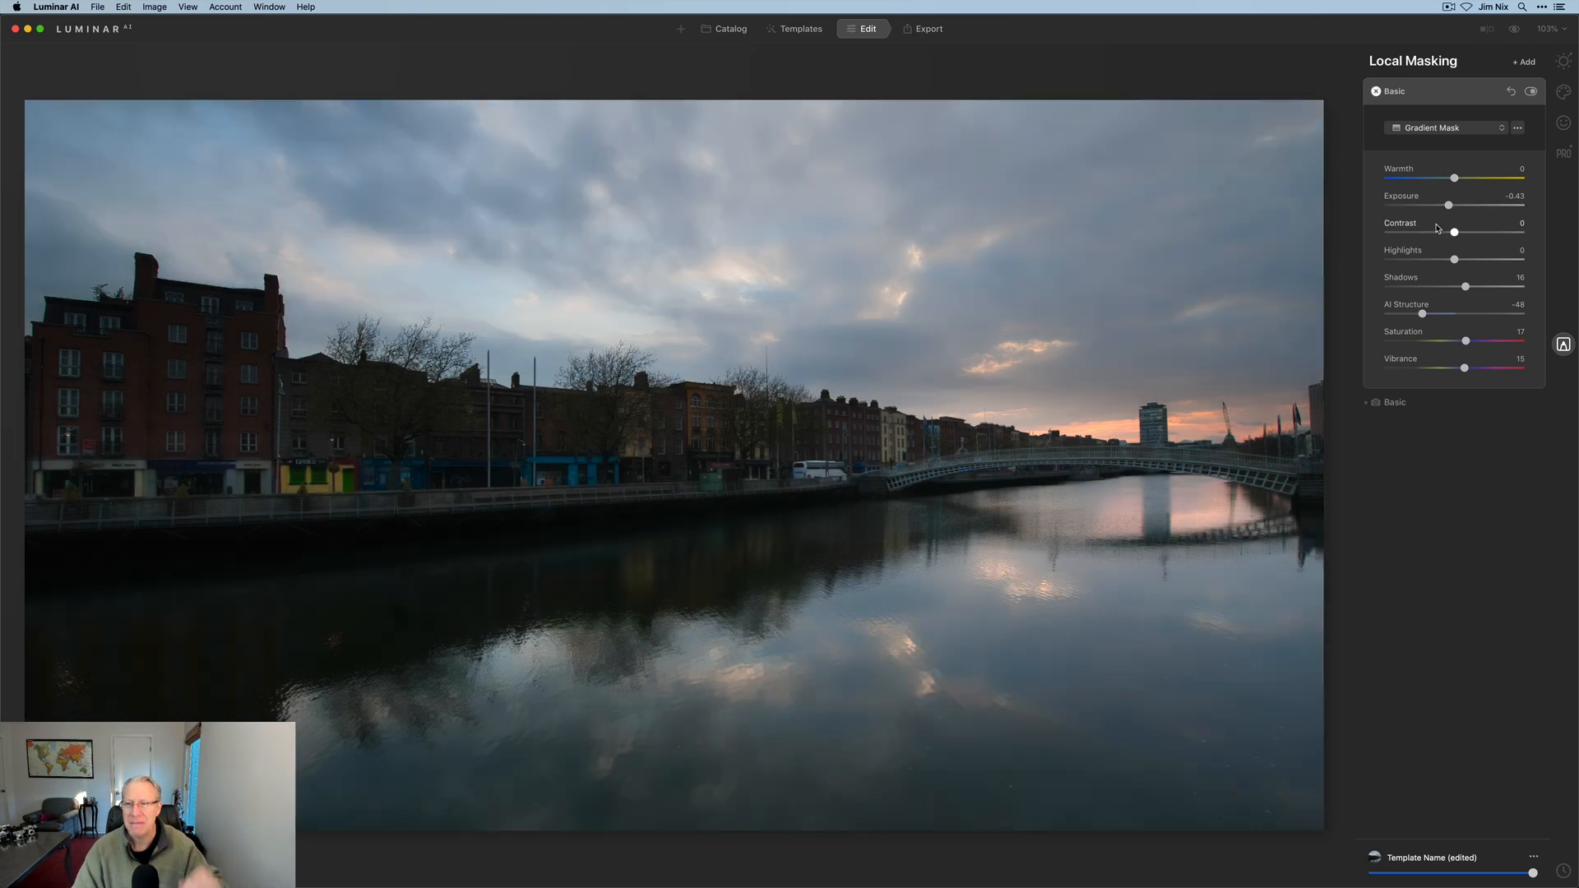
drag(1446, 206, 1456, 205)
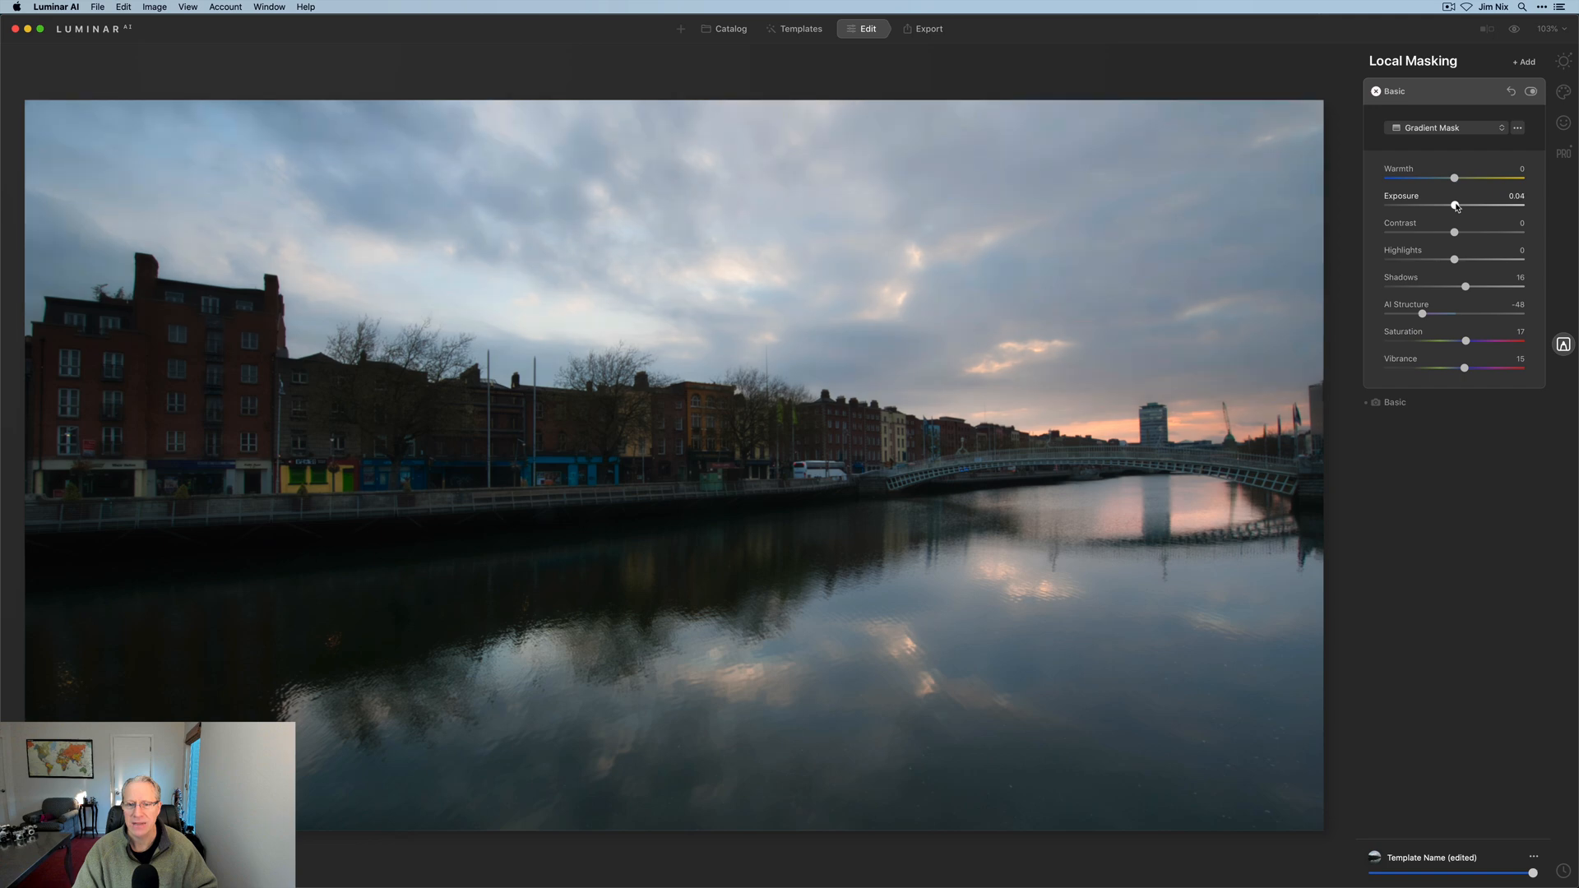
drag(1466, 204, 1485, 203)
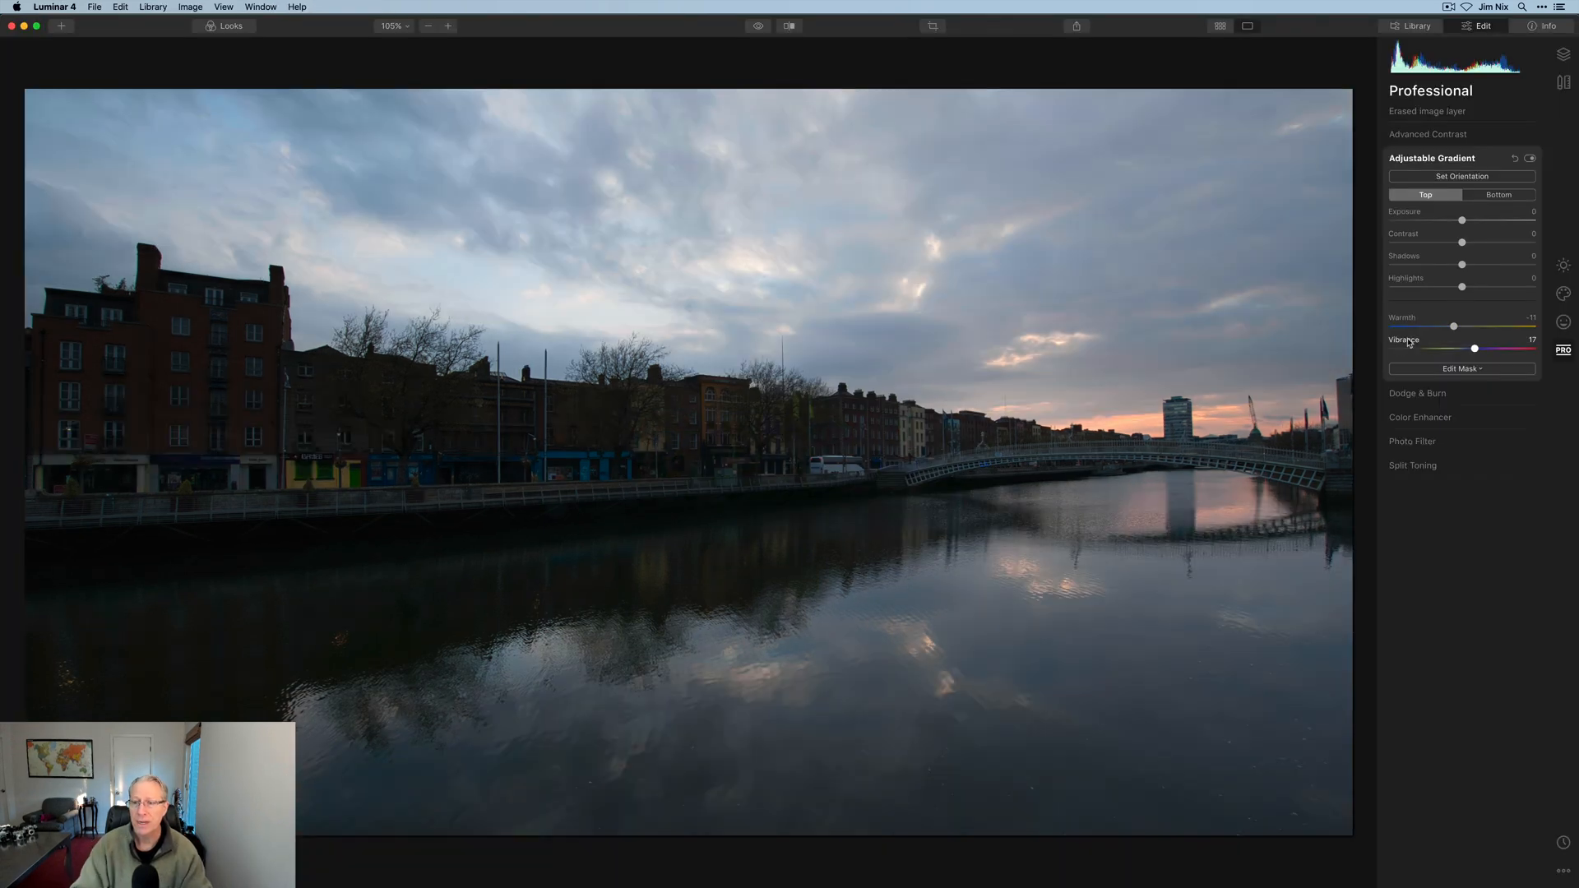
Return from Luminar 4's Top gradient view to the Luminar AI local masking edit.
click(1460, 176)
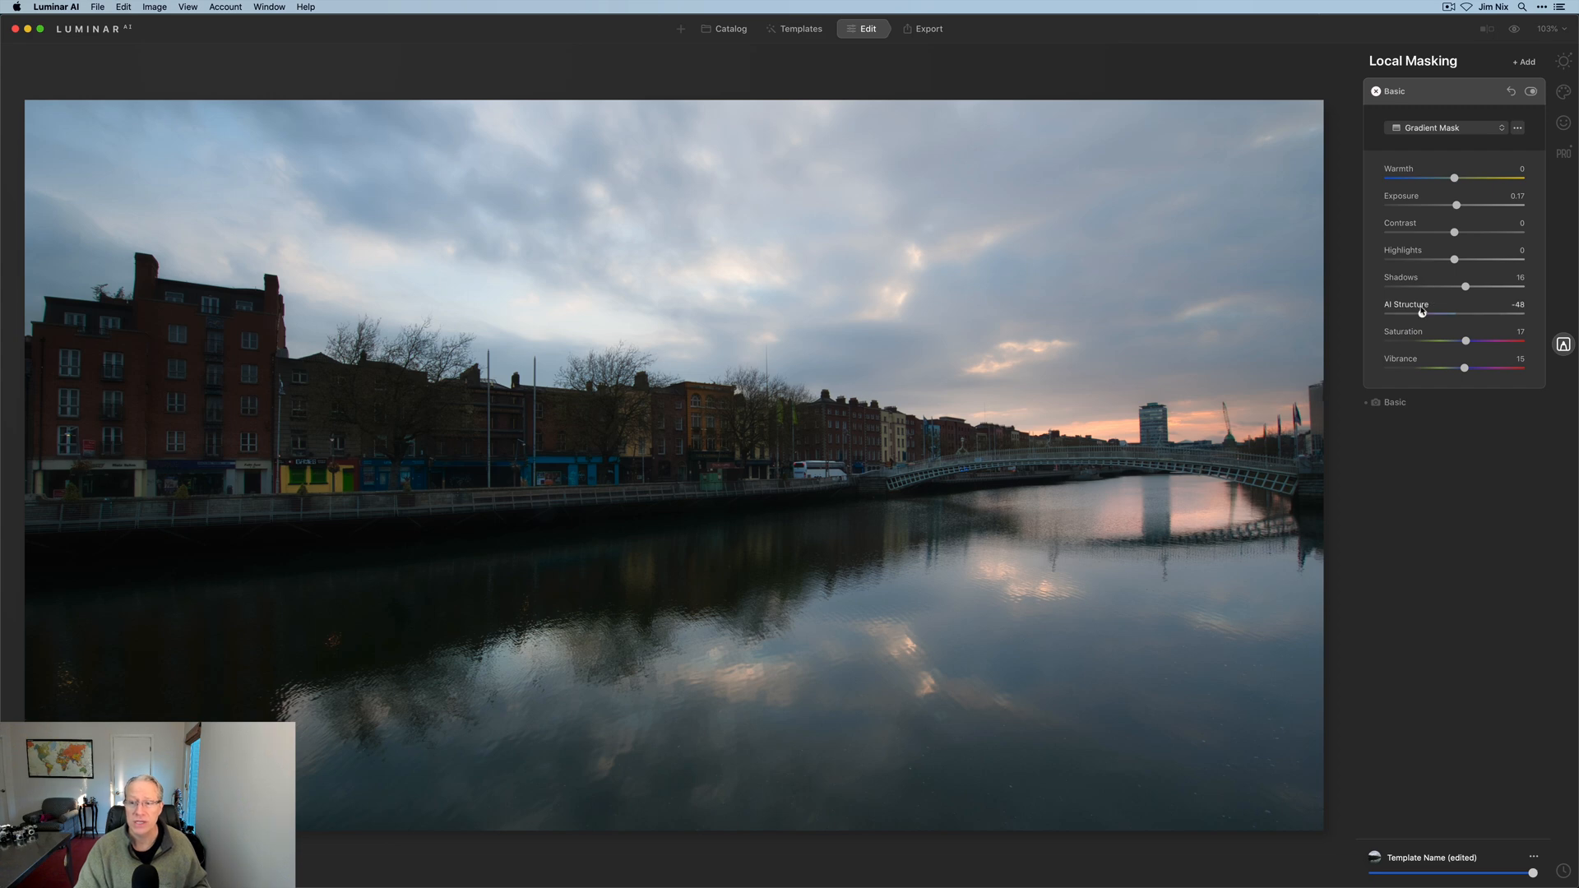
mouse_move(1437, 339)
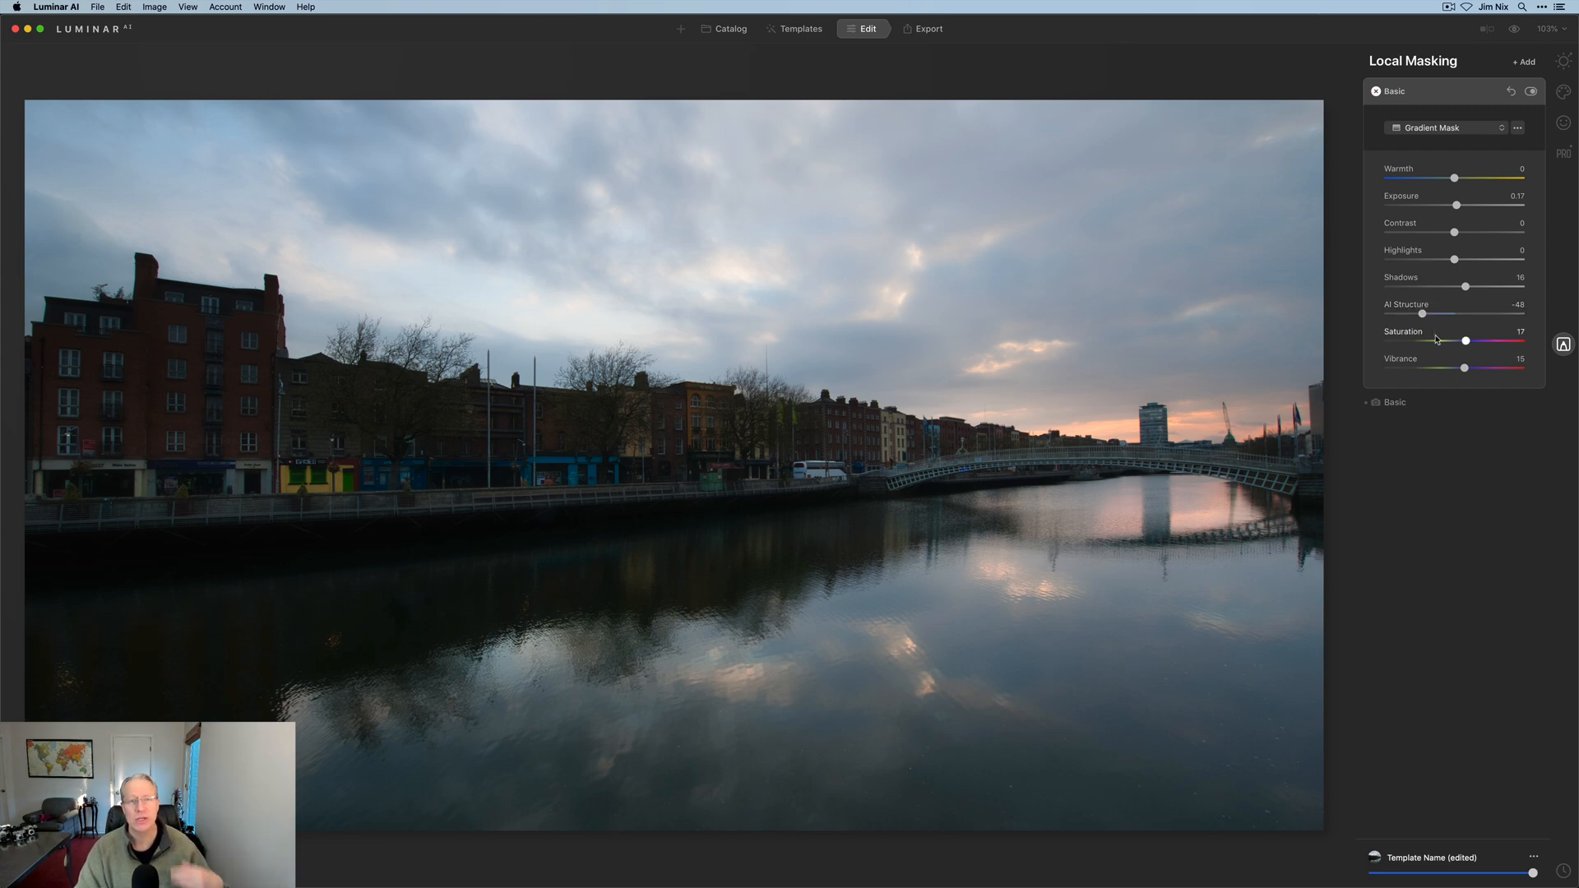